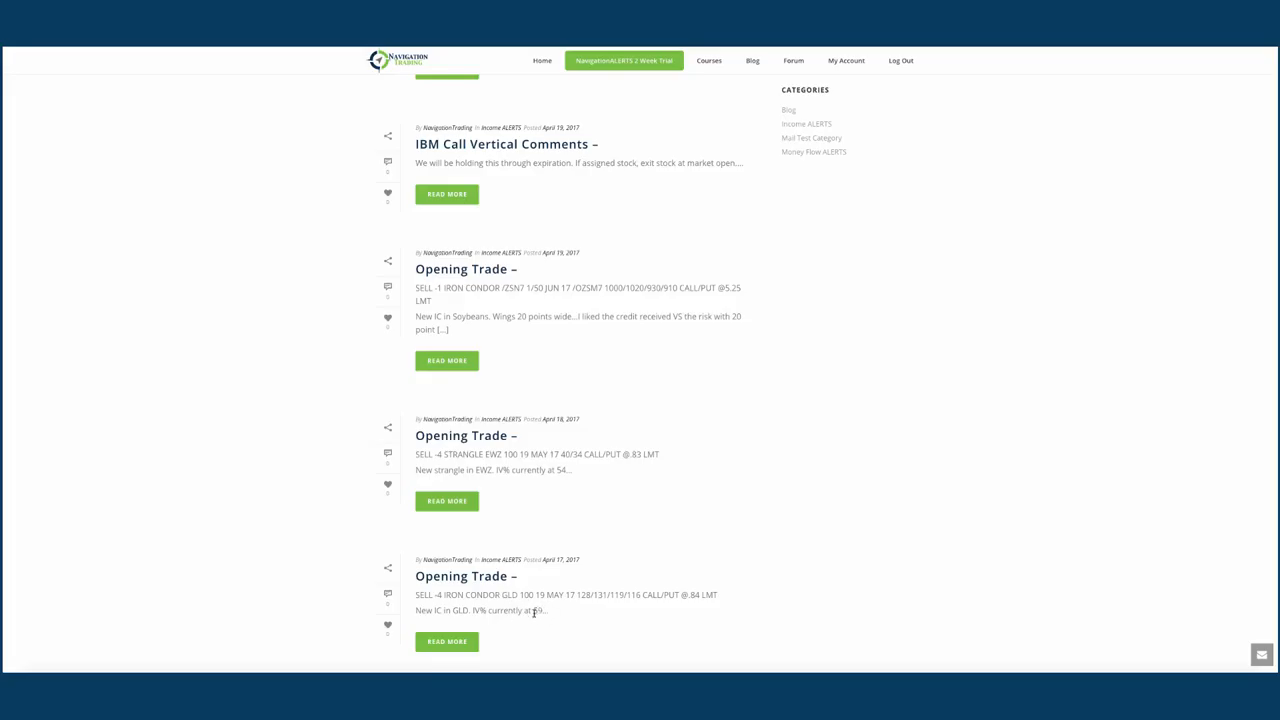
pyautogui.moveTo(540, 618)
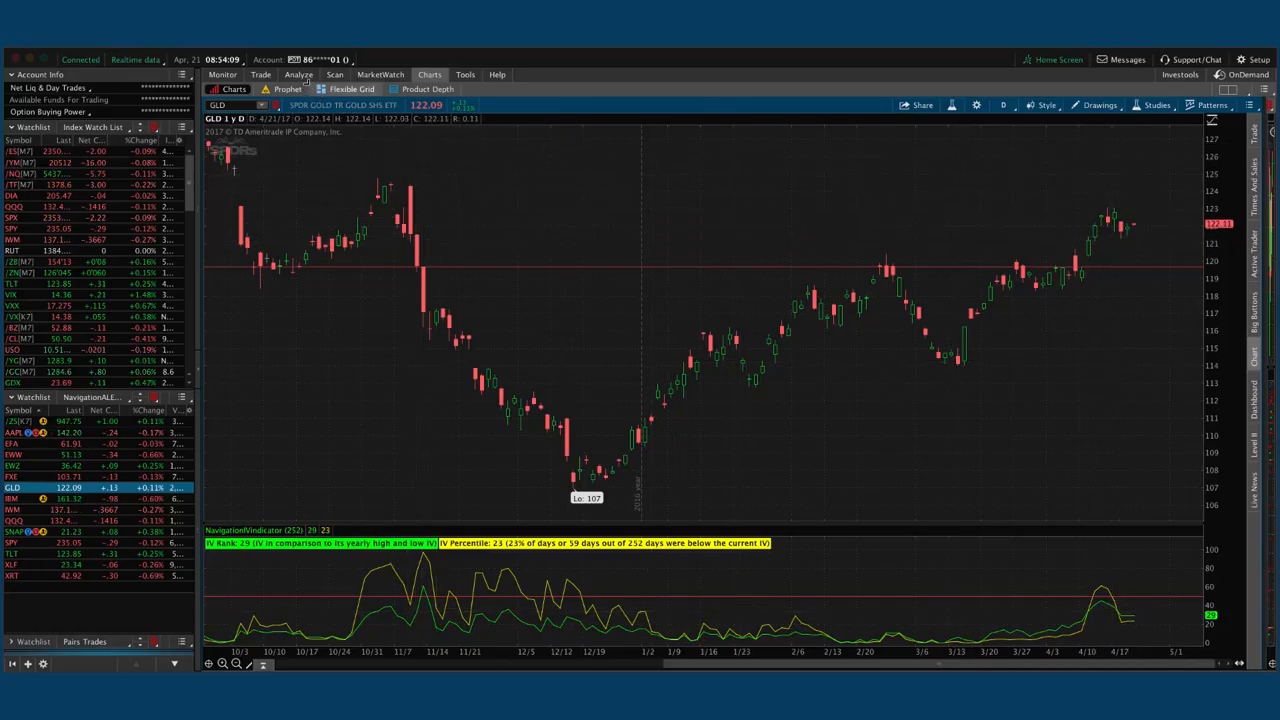
# - Open the GLD May 116/119/128/131 iron condor risk profile and read P/L across prices
pyautogui.click(298, 74)
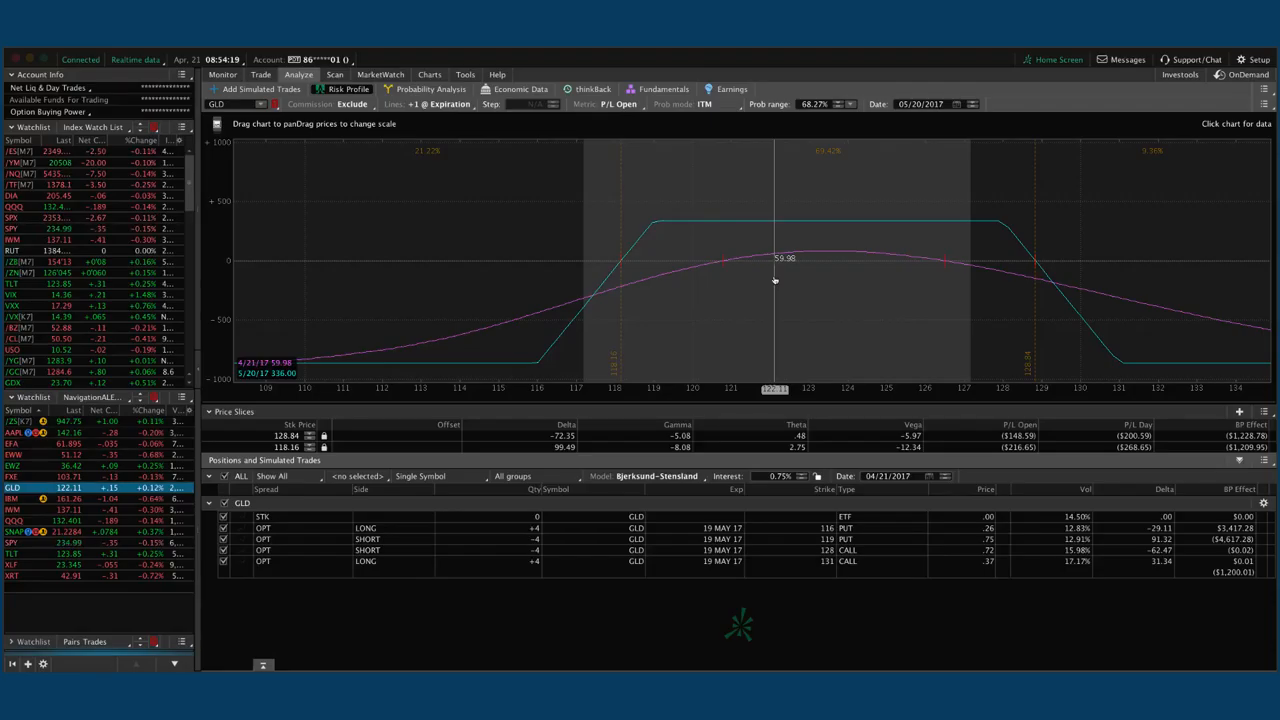
pyautogui.moveTo(775, 280); pyautogui.dragTo(847, 290)
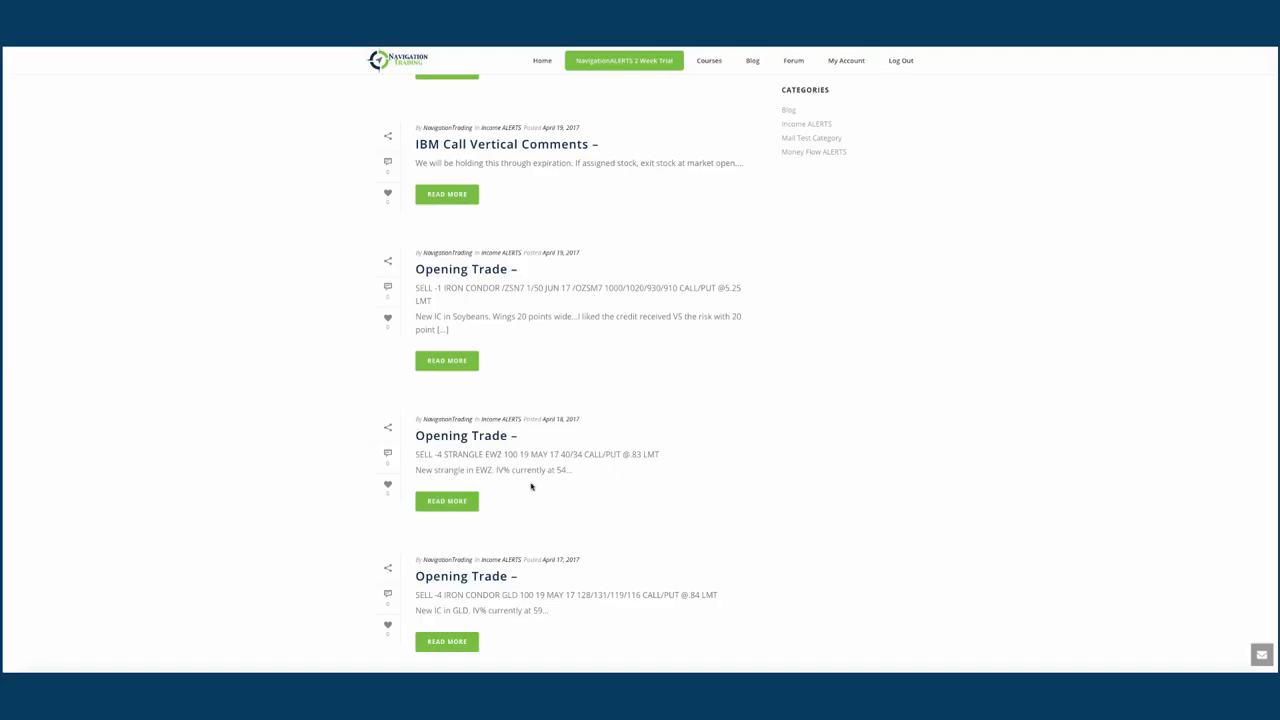
pyautogui.moveTo(475, 466)
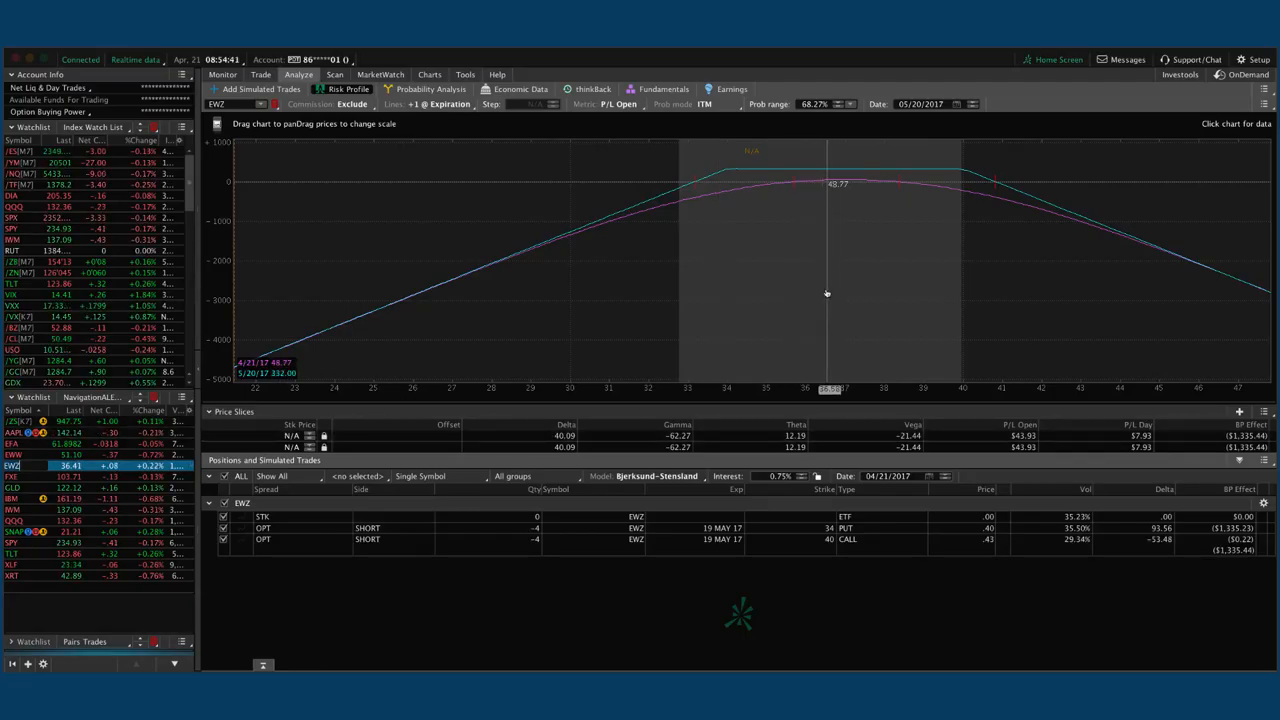
pyautogui.moveTo(817, 248)
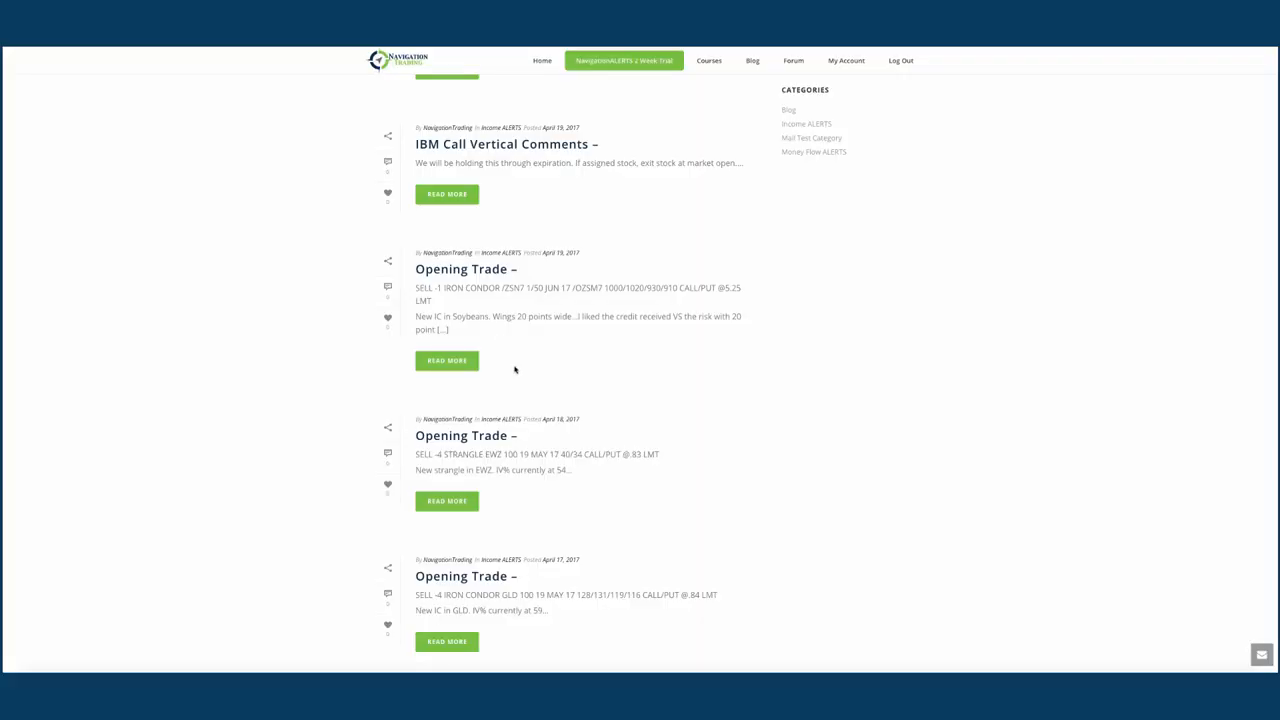
pyautogui.moveTo(505, 302)
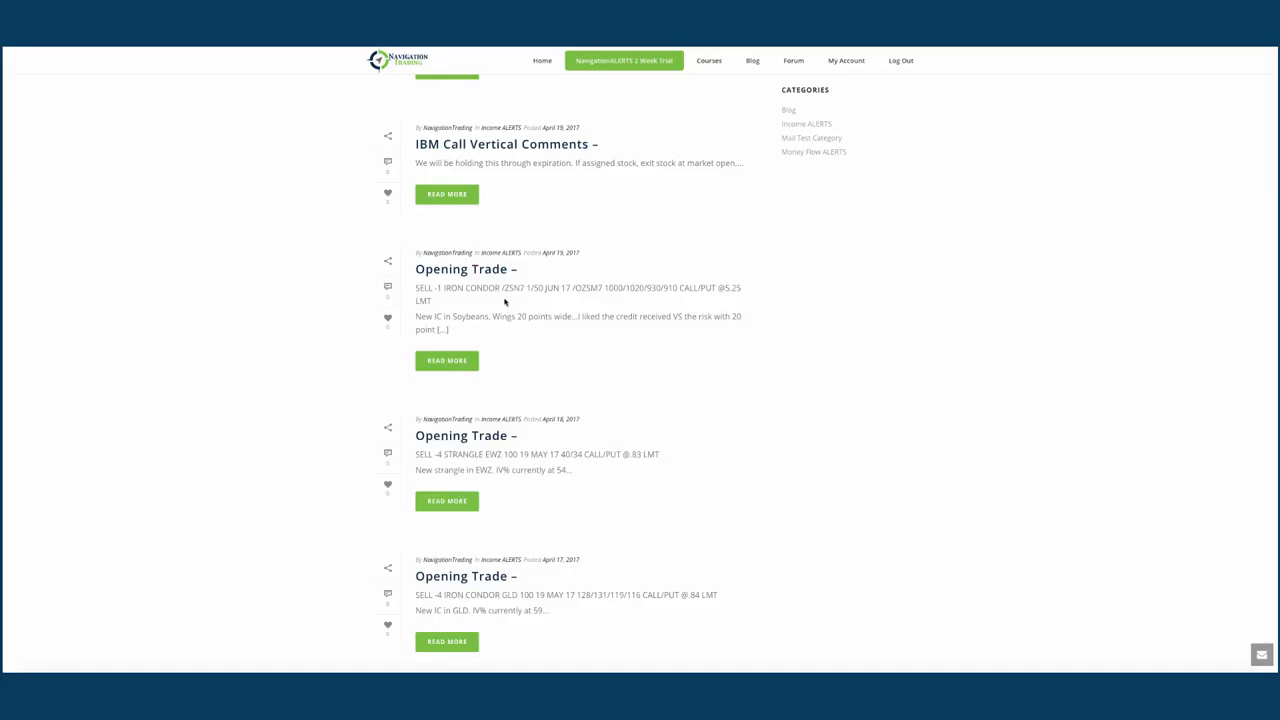
pyautogui.moveTo(525, 330)
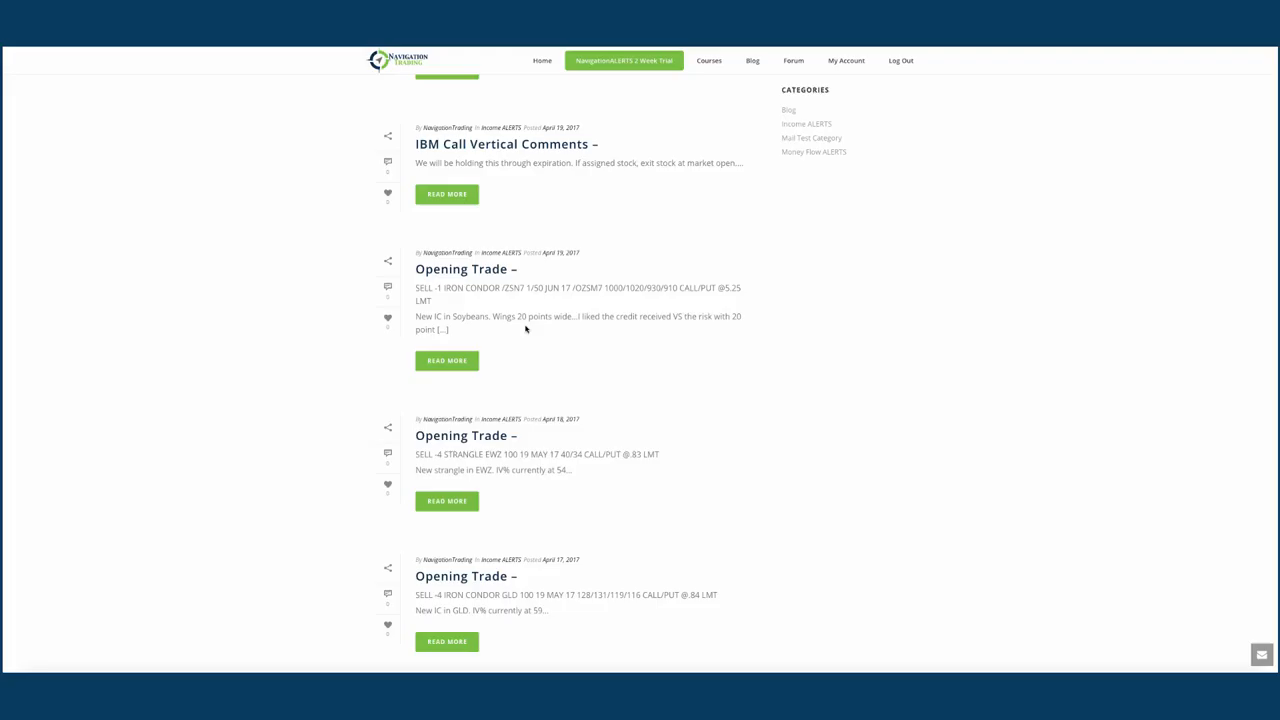
pyautogui.moveTo(530, 329)
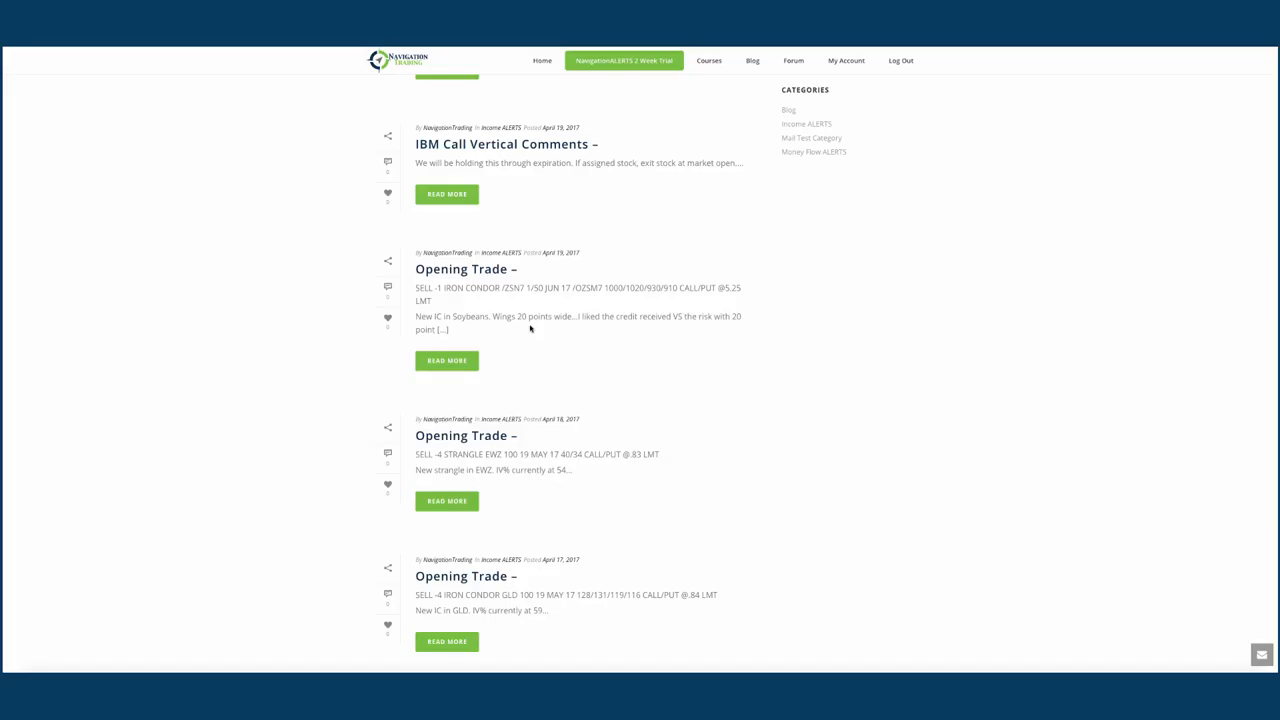
pyautogui.moveTo(519, 328)
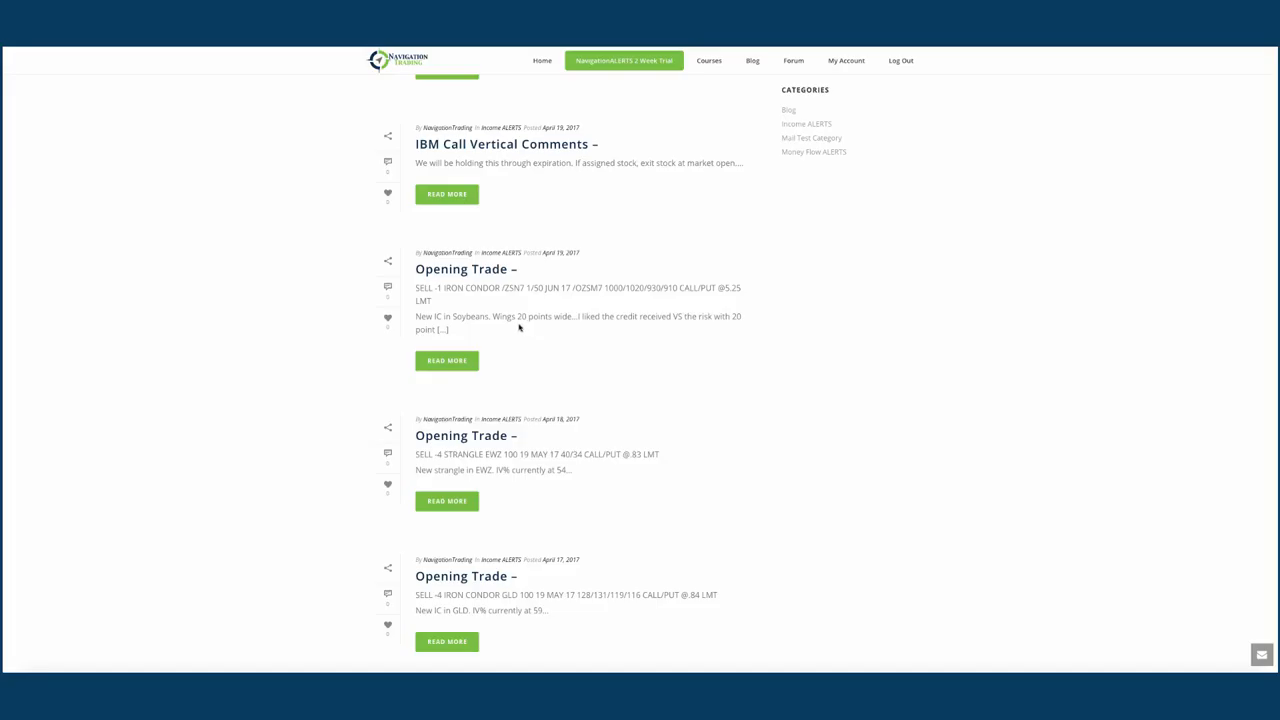
pyautogui.moveTo(585, 327)
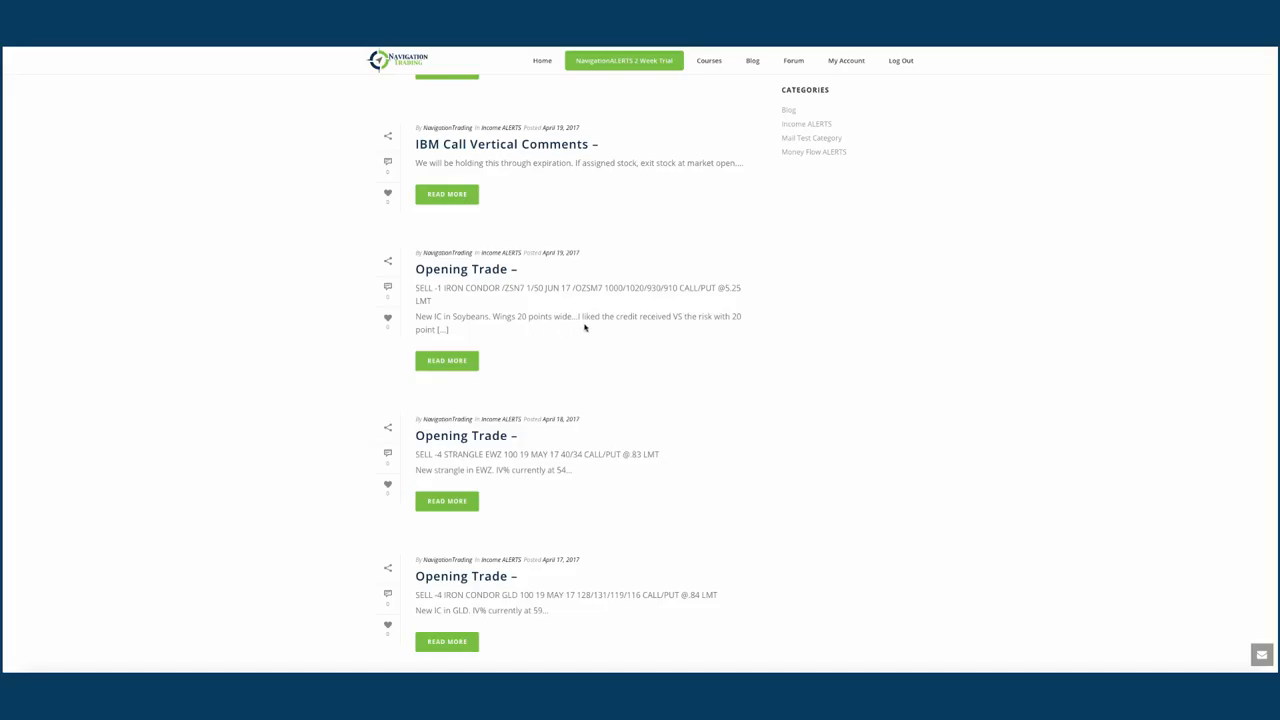
pyautogui.moveTo(590, 382)
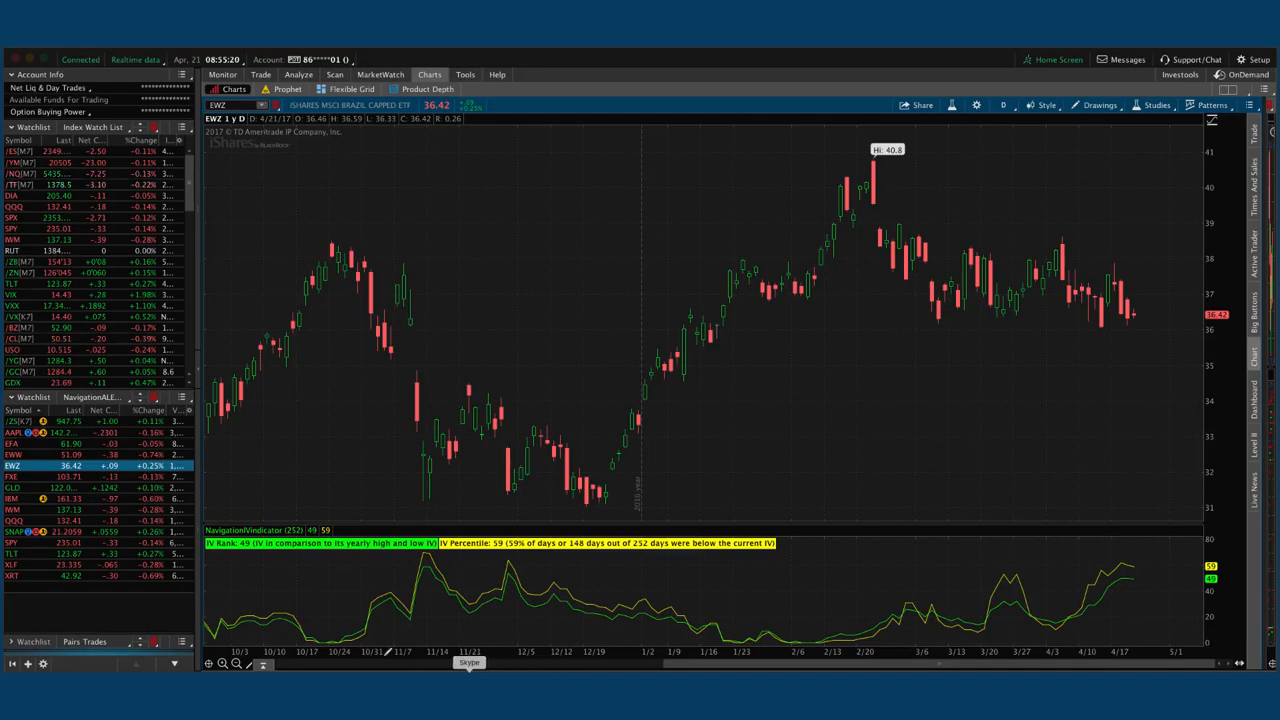
# - Chart /ZS soybean futures showing IV rank 49 and percentile 67, then open Analyze
pyautogui.click(14, 421)
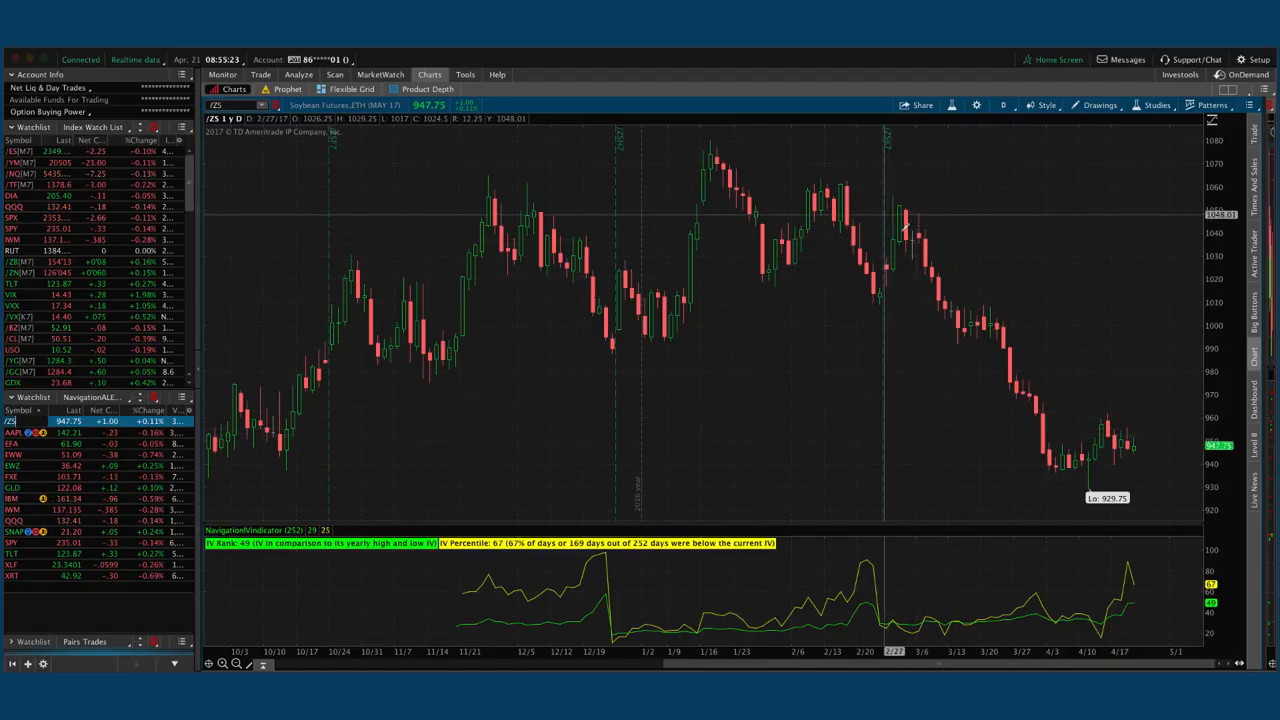
pyautogui.moveTo(1148, 443)
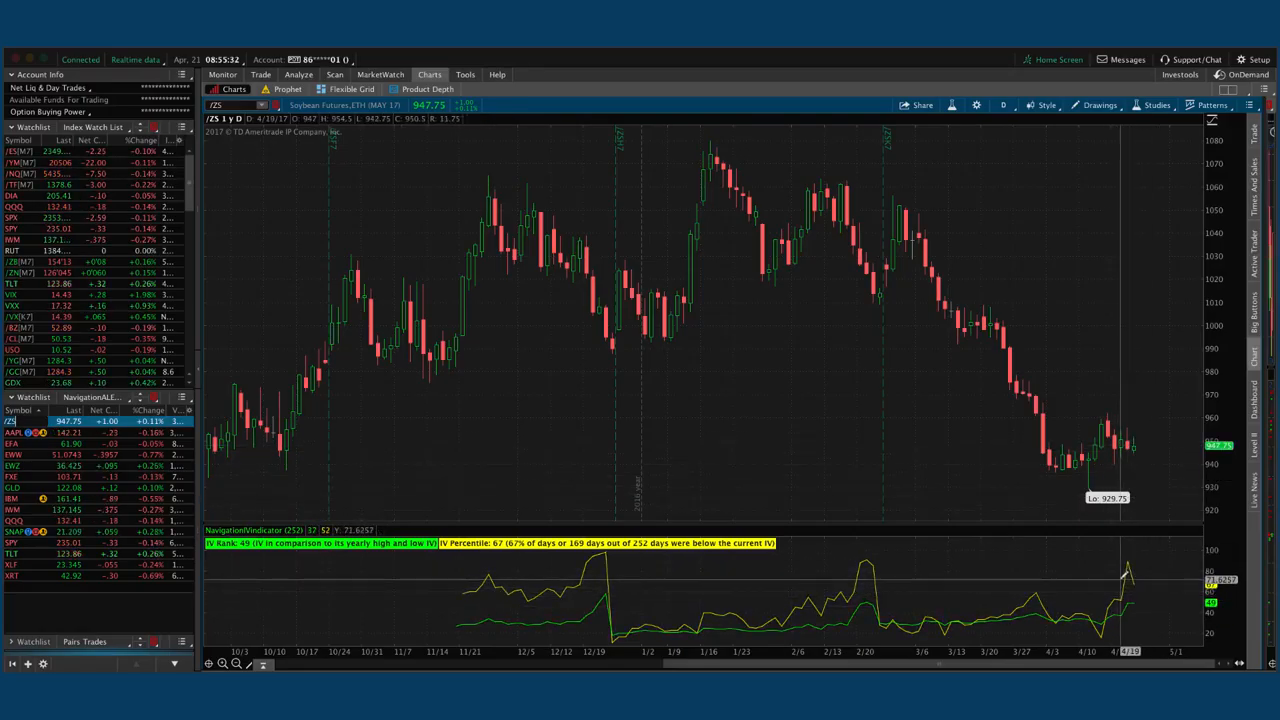
pyautogui.moveTo(958, 590)
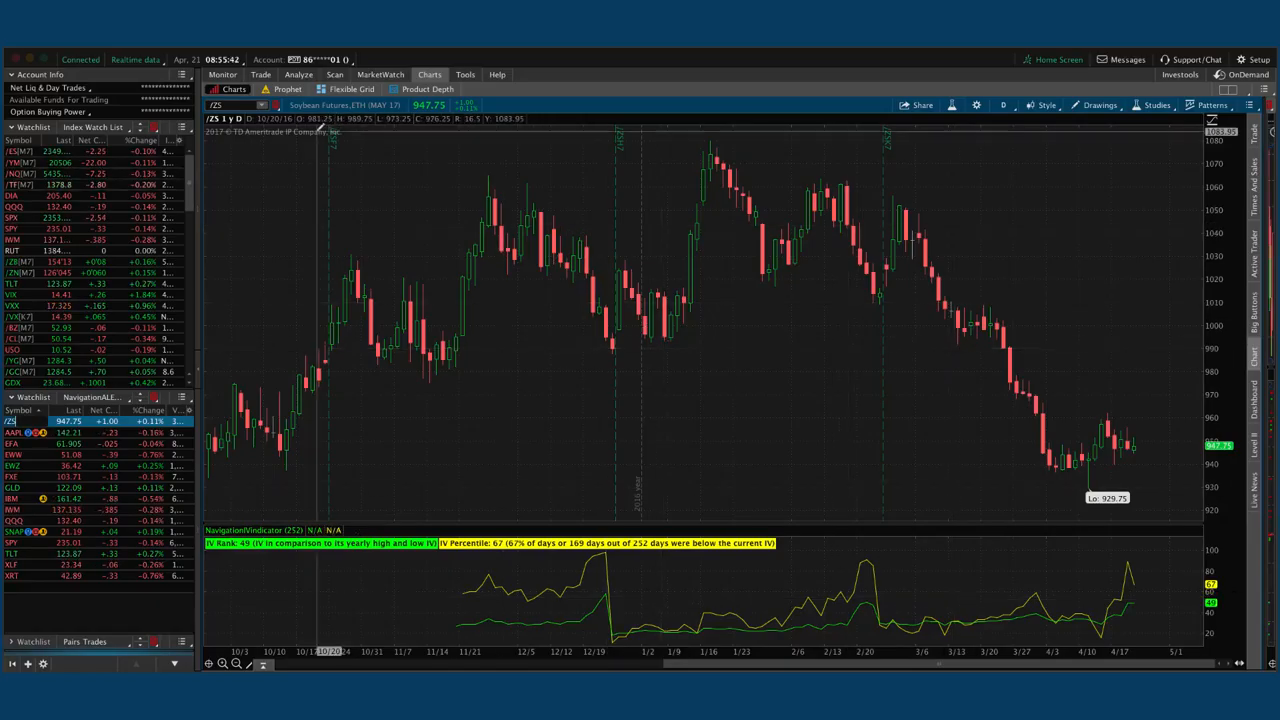
pyautogui.moveTo(315, 300)
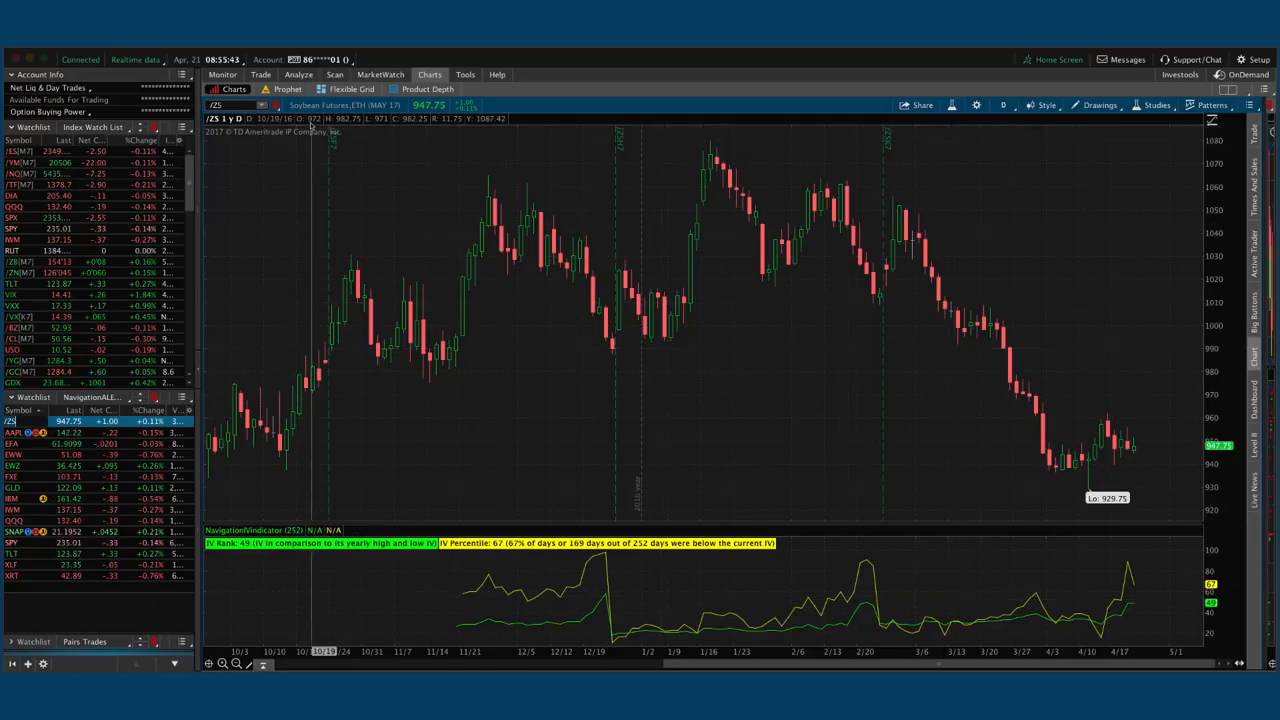
pyautogui.click(298, 74)
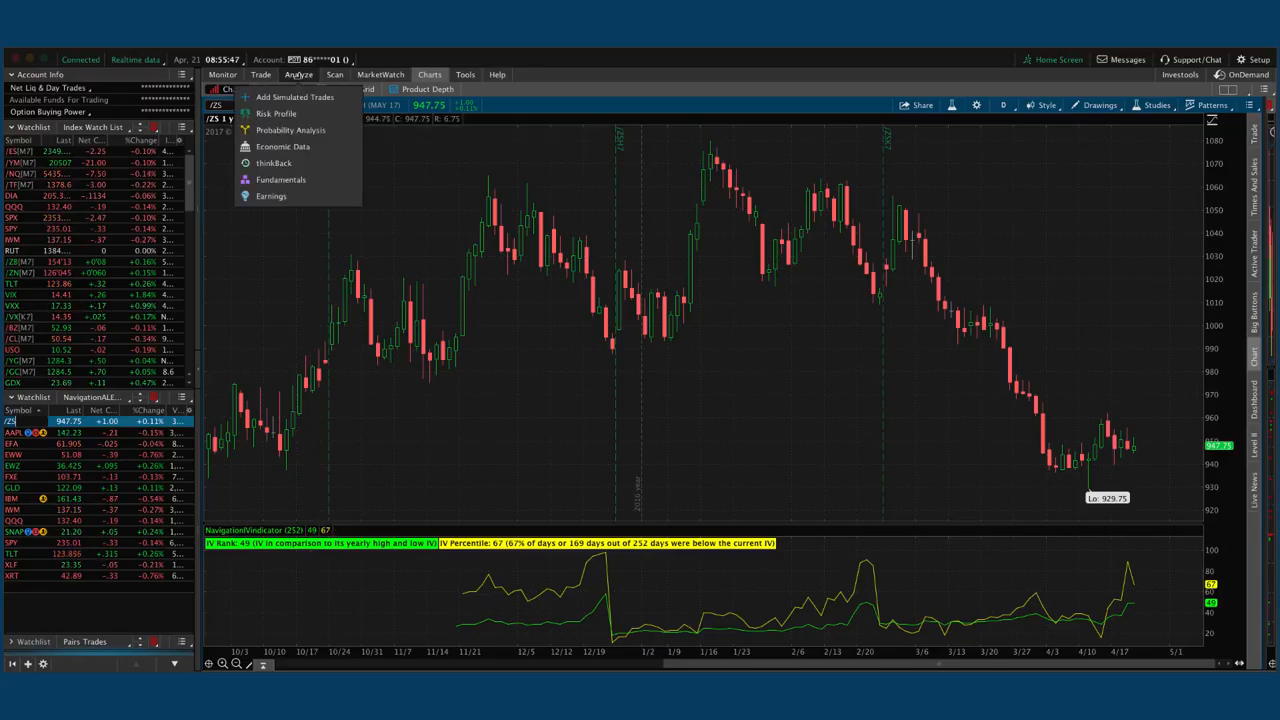
# - Graph the /ZSN7 July 910/930/1000/1020 iron condor in Risk Profile
pyautogui.click(277, 113)
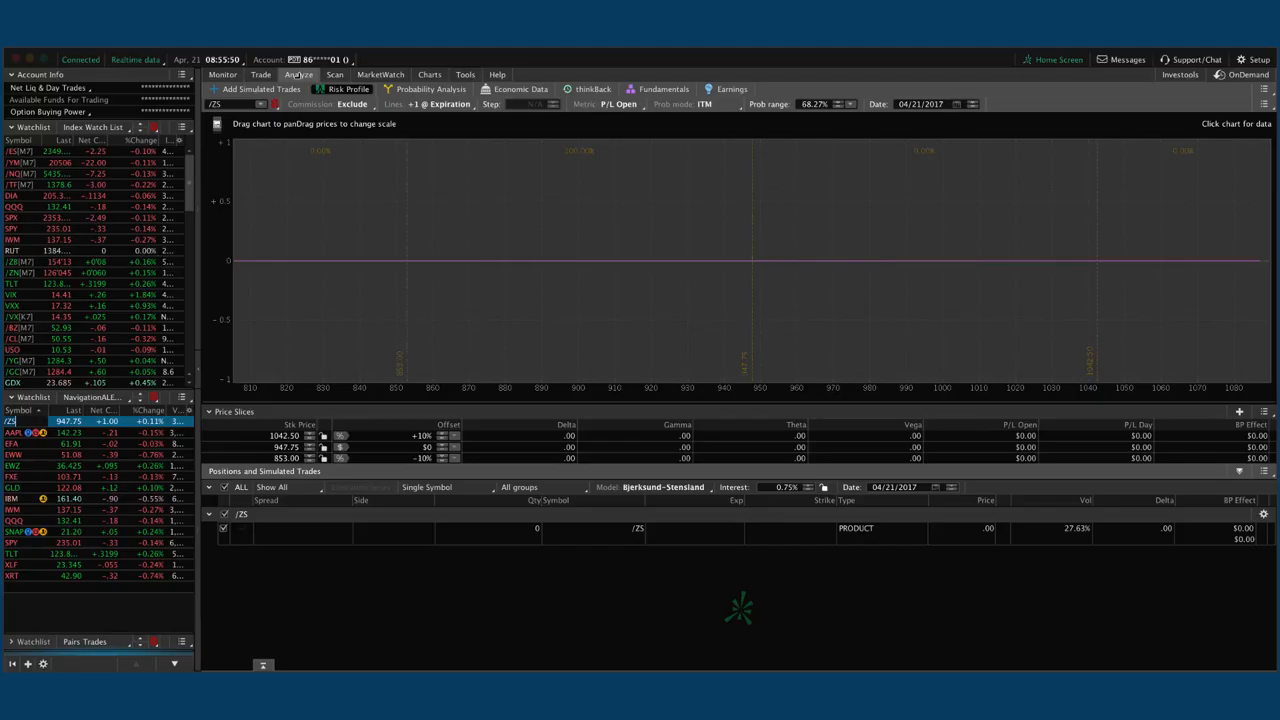
pyautogui.click(208, 513)
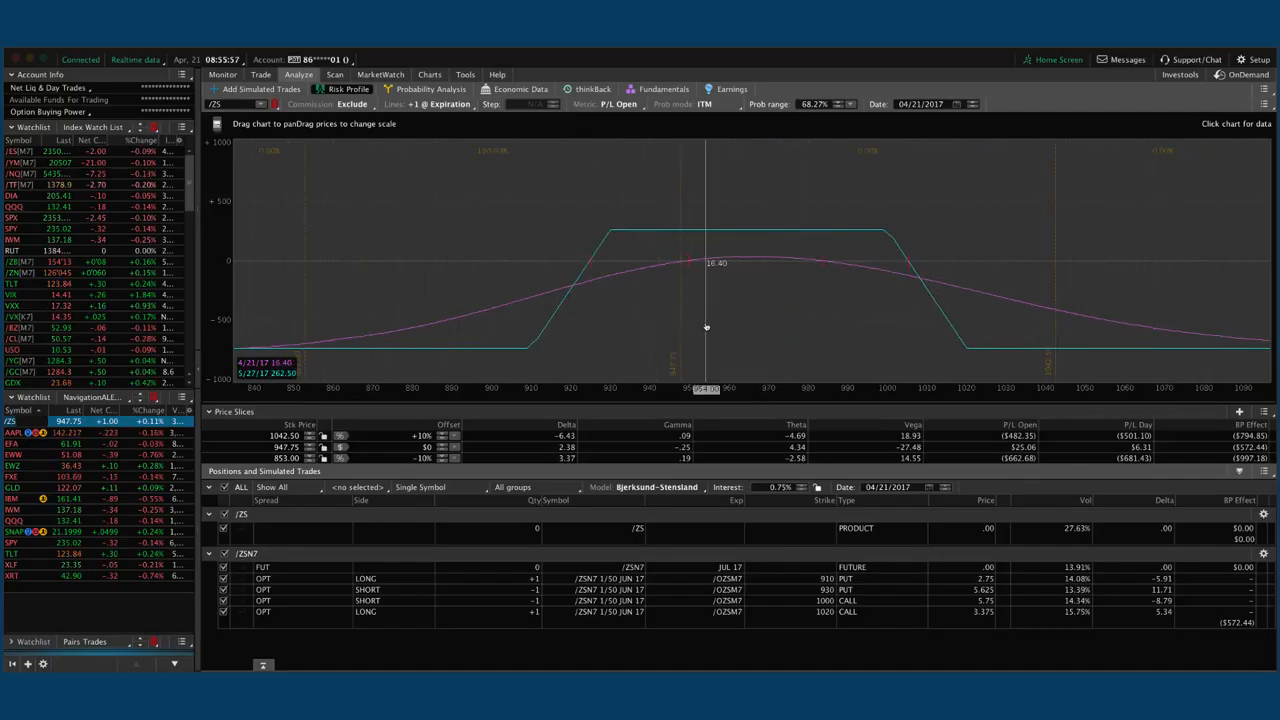
pyautogui.moveTo(704, 318)
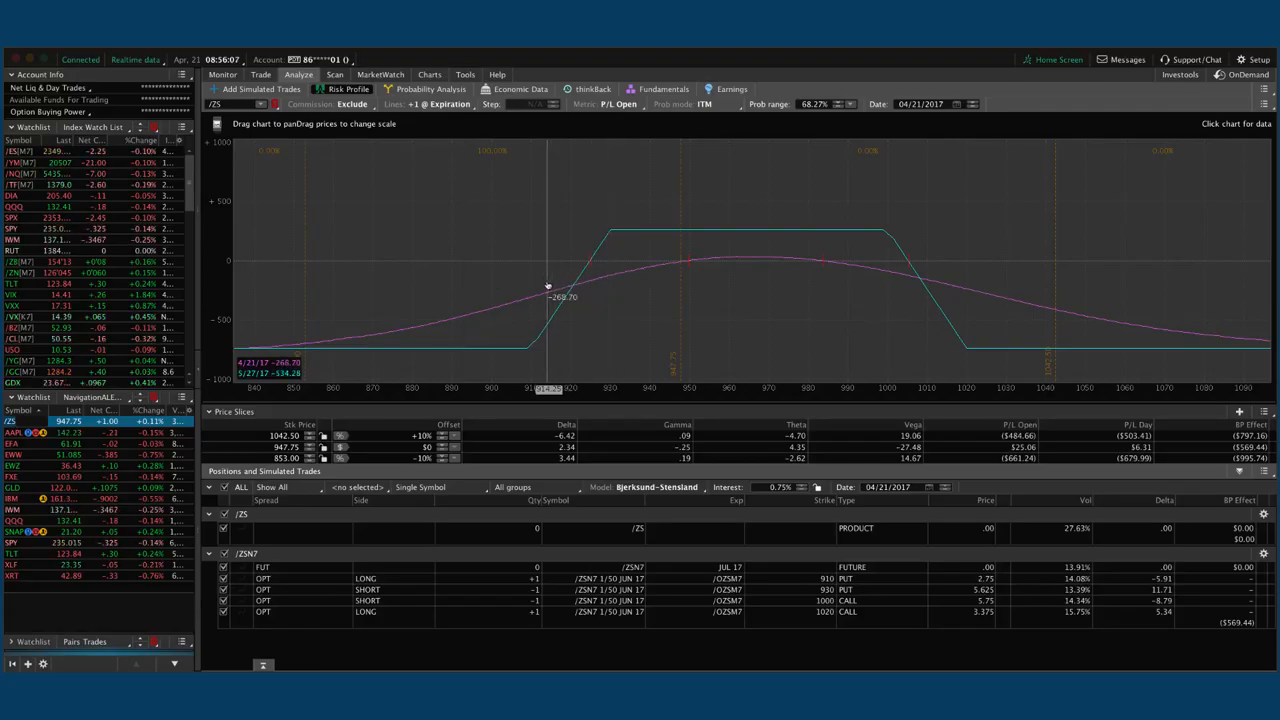
pyautogui.moveTo(421, 365)
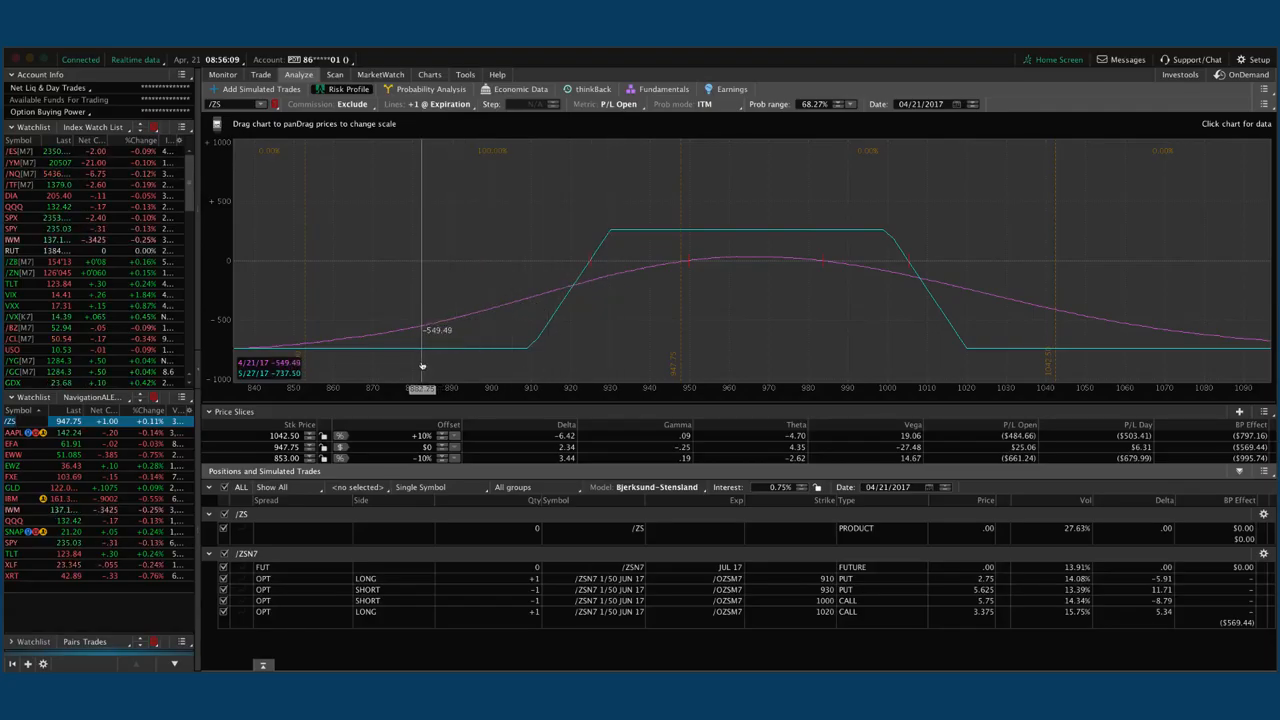
pyautogui.moveTo(772, 333)
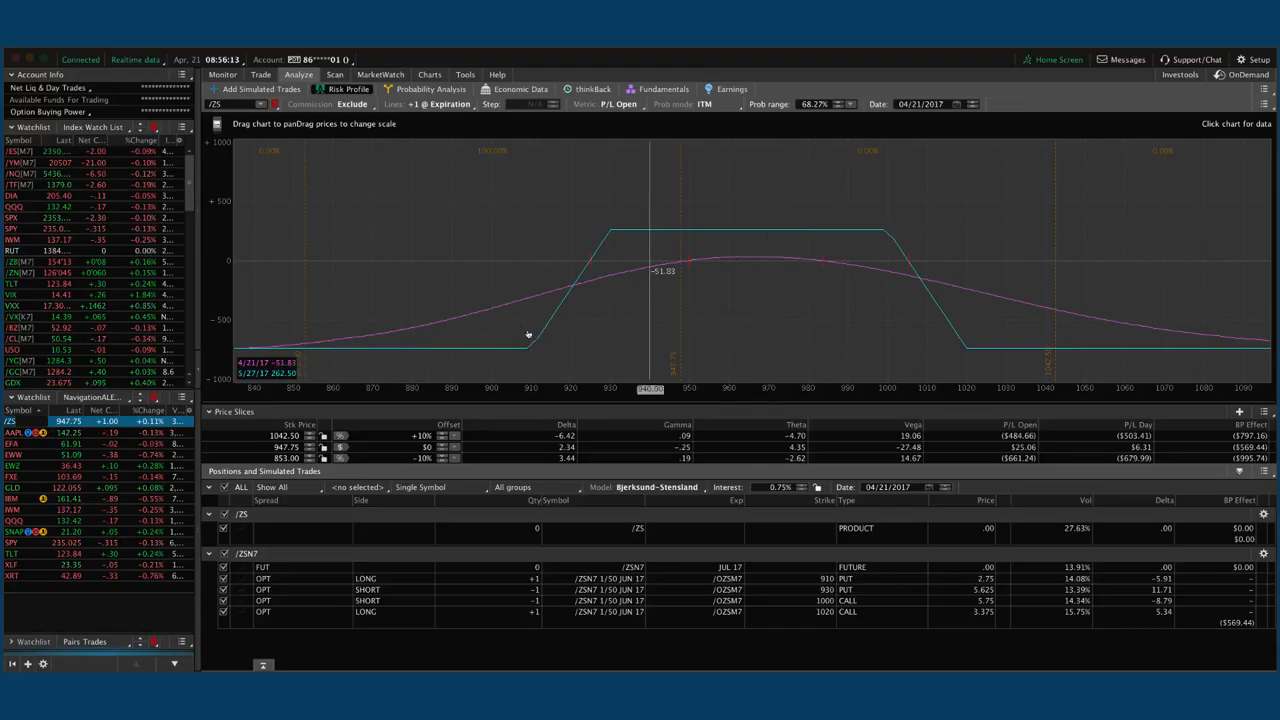
pyautogui.moveTo(490, 335)
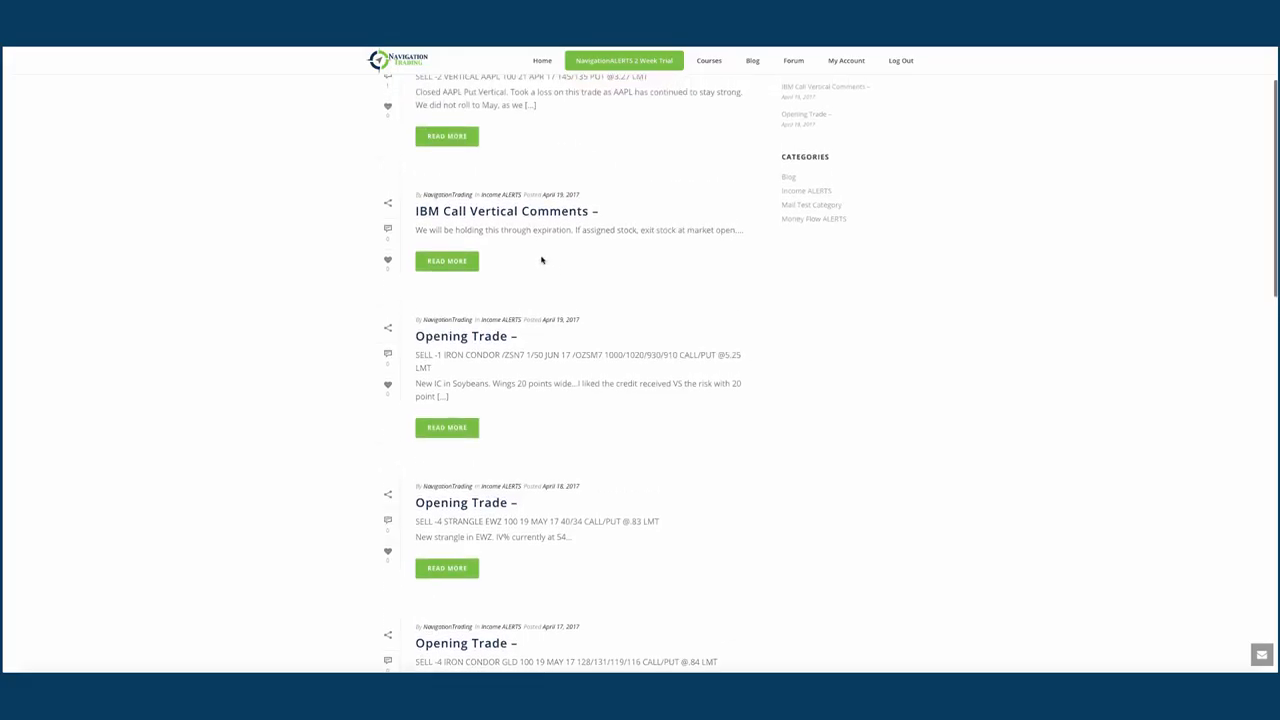
pyautogui.moveTo(515, 222)
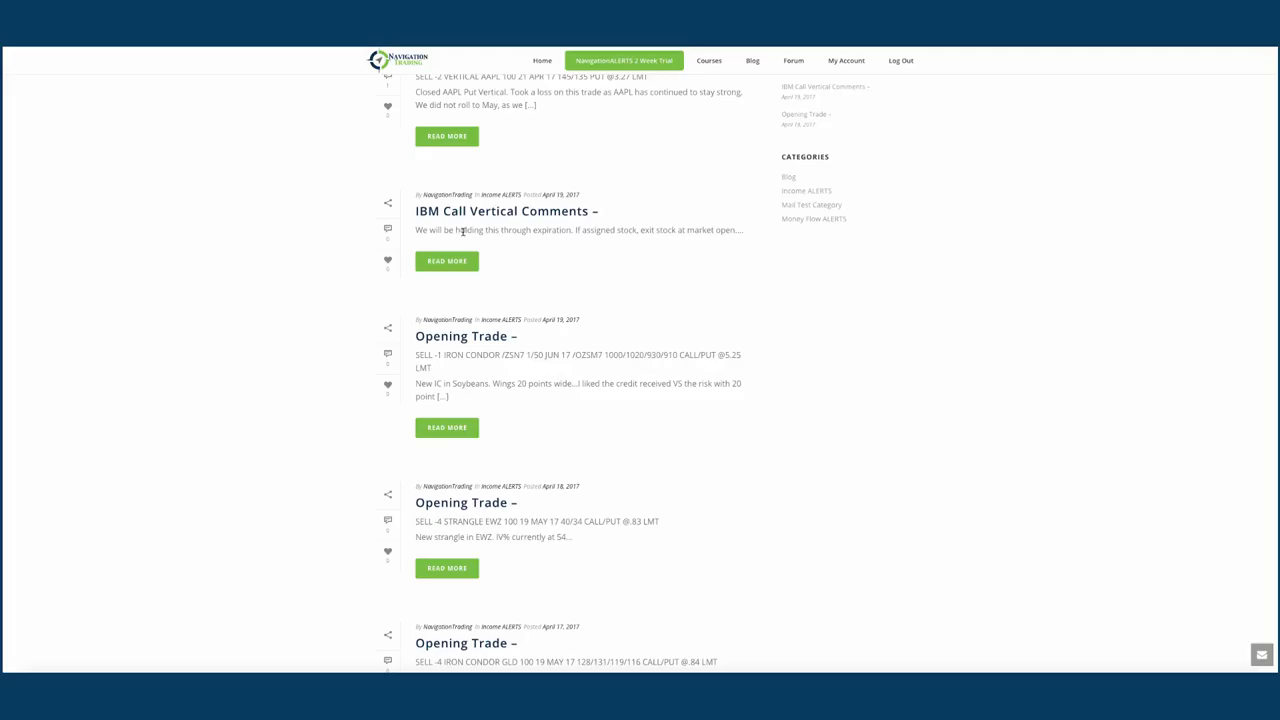
pyautogui.moveTo(461, 240)
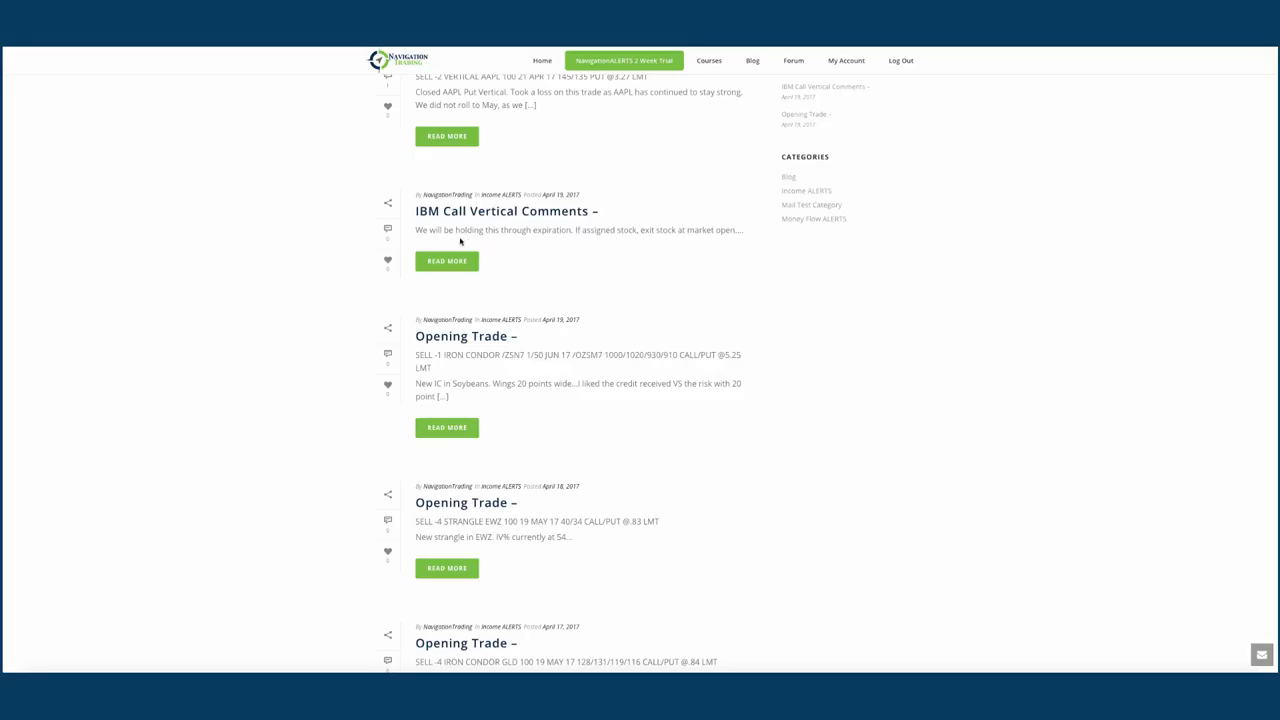
pyautogui.moveTo(535, 241)
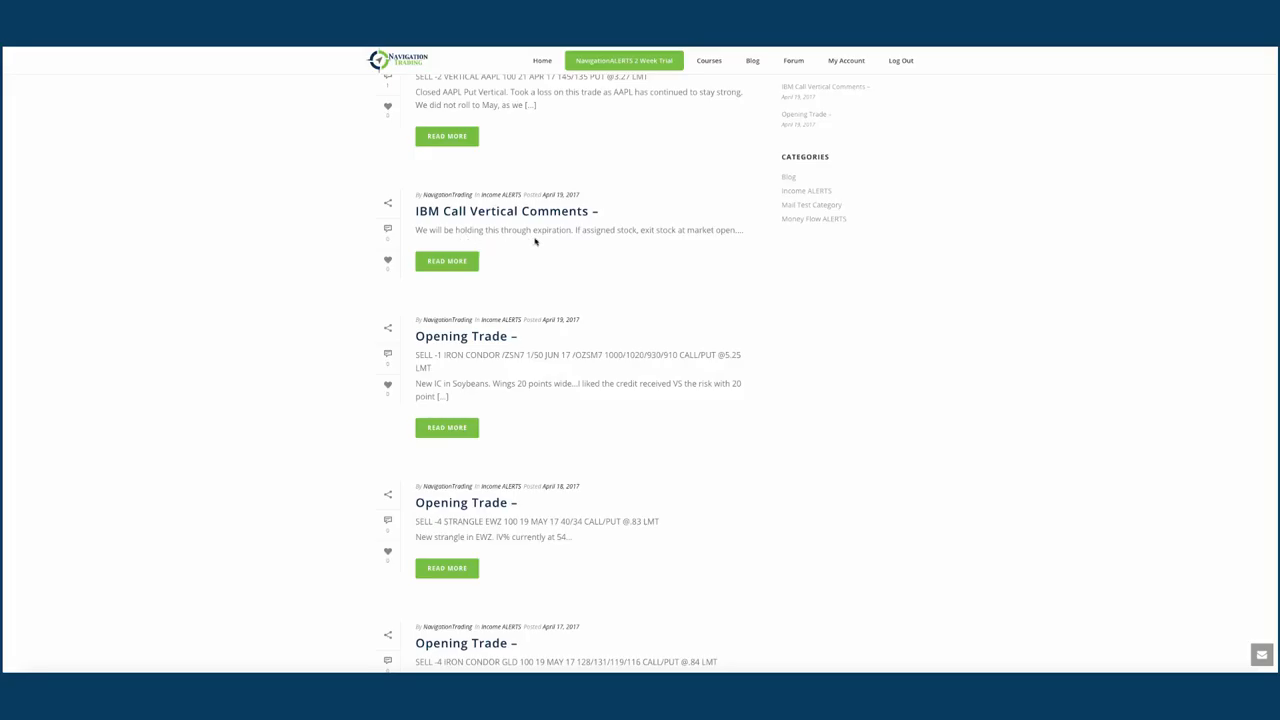
pyautogui.moveTo(580, 478)
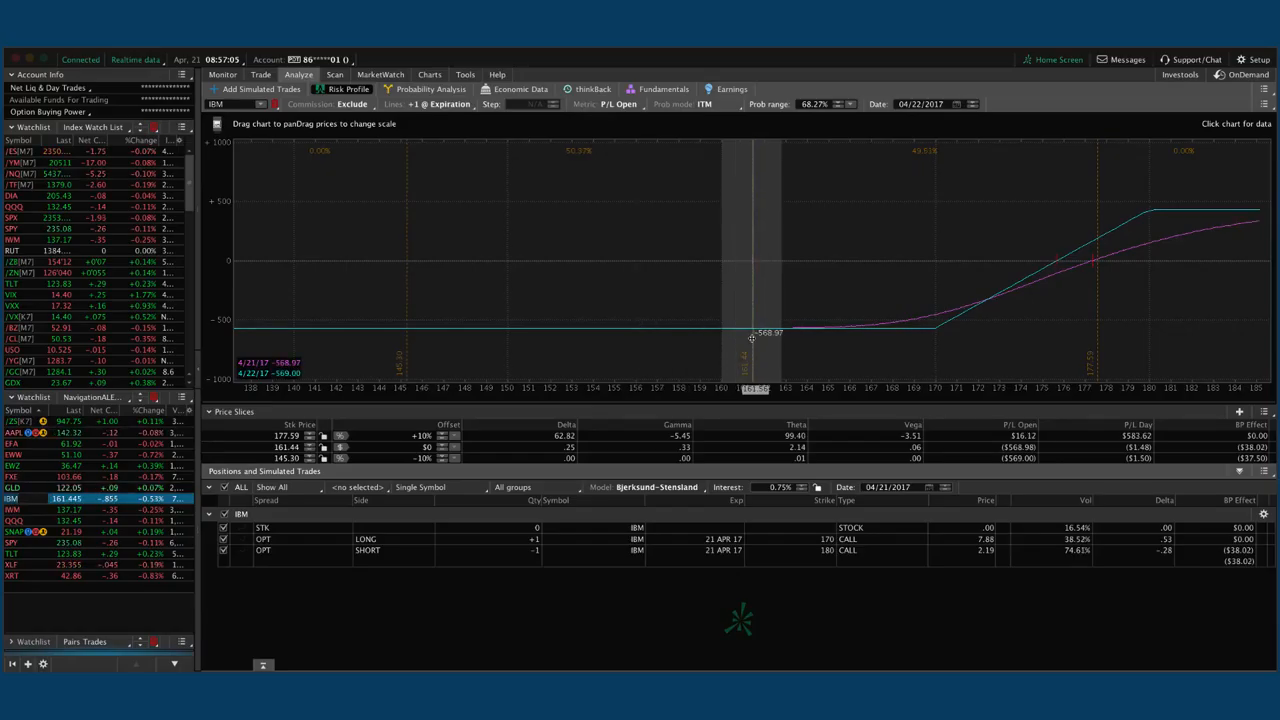
# - Pan IBM's call vertical risk profile toward prices above the 180 strike
pyautogui.moveTo(752, 338); pyautogui.dragTo(620, 352)
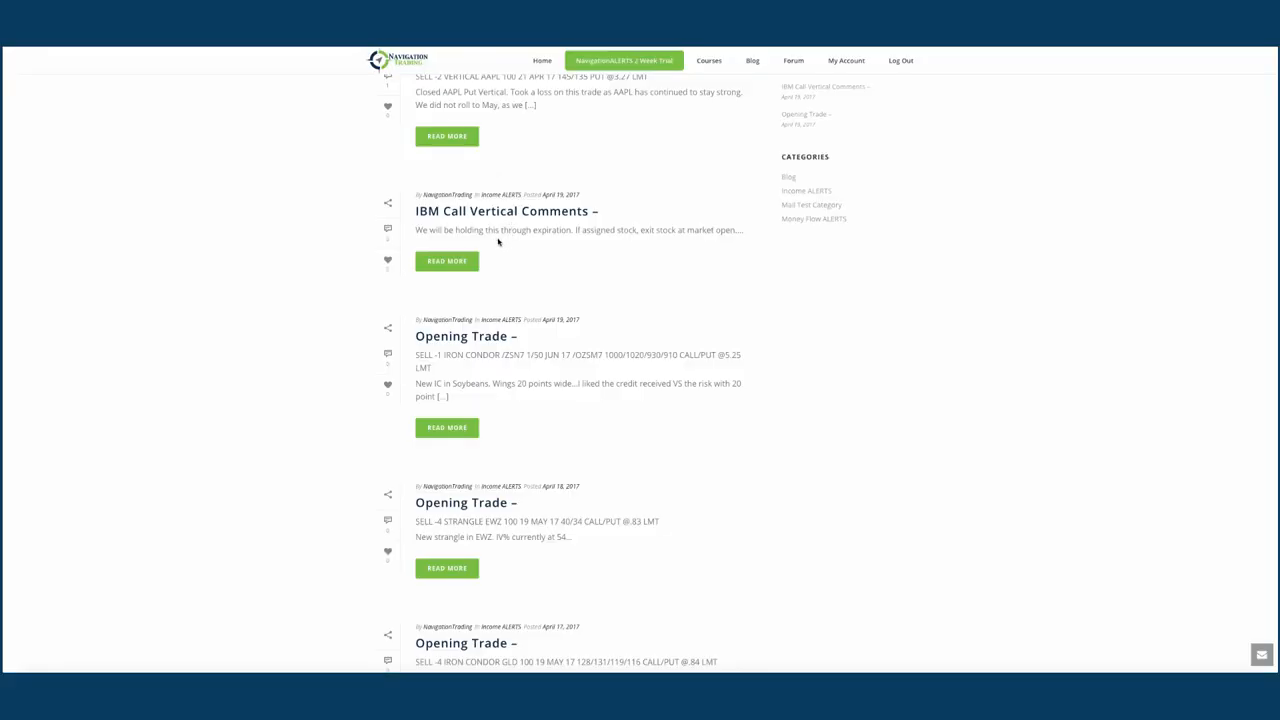
pyautogui.moveTo(630, 241)
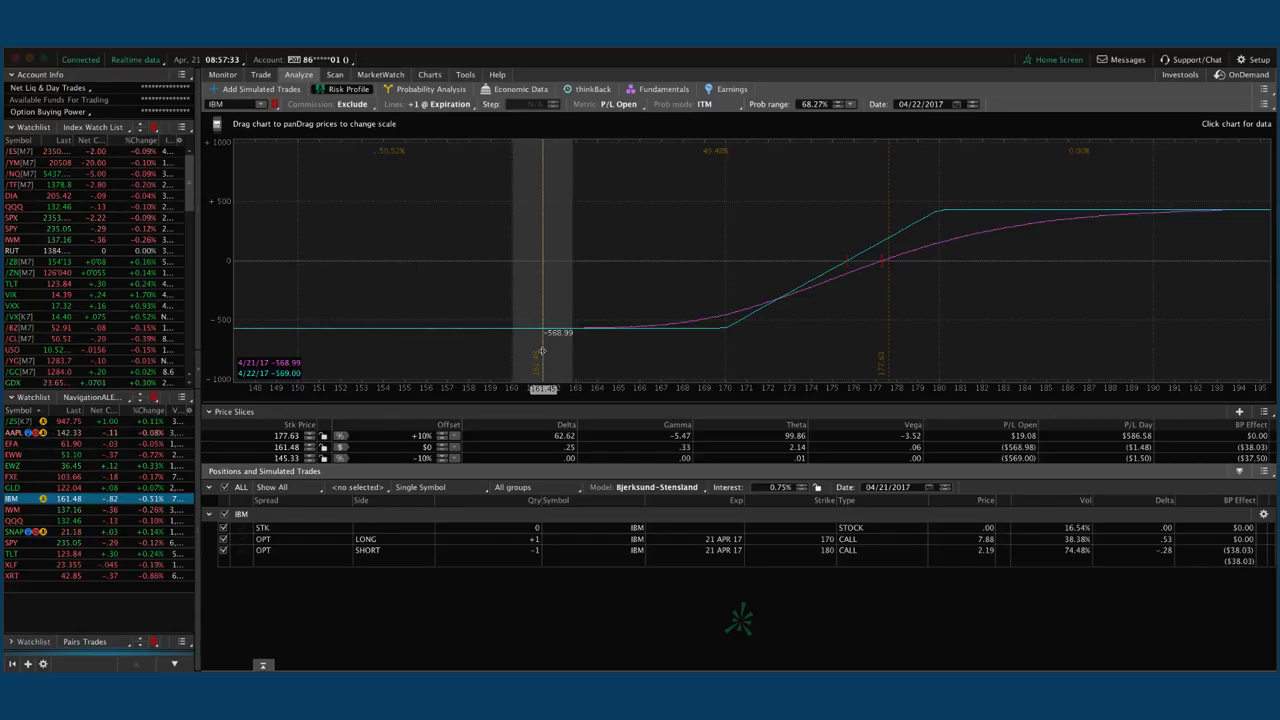
pyautogui.moveTo(913, 278)
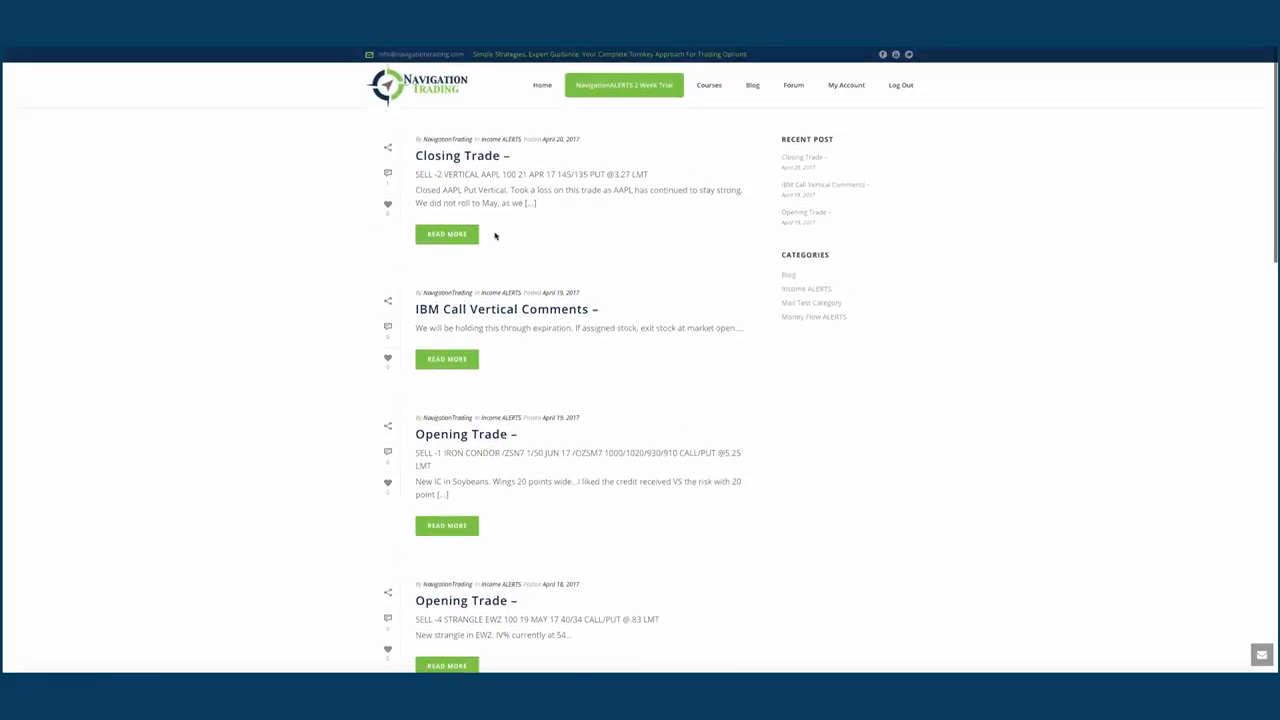
pyautogui.moveTo(491, 201)
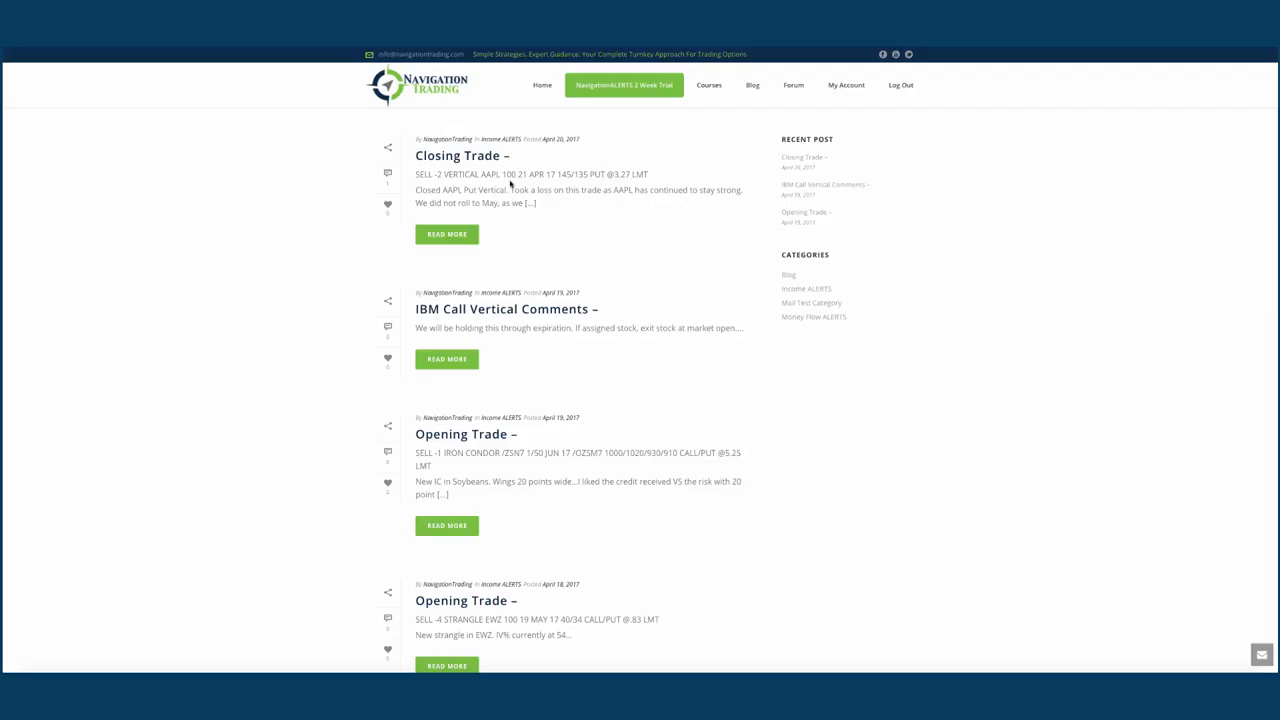
pyautogui.moveTo(475, 213)
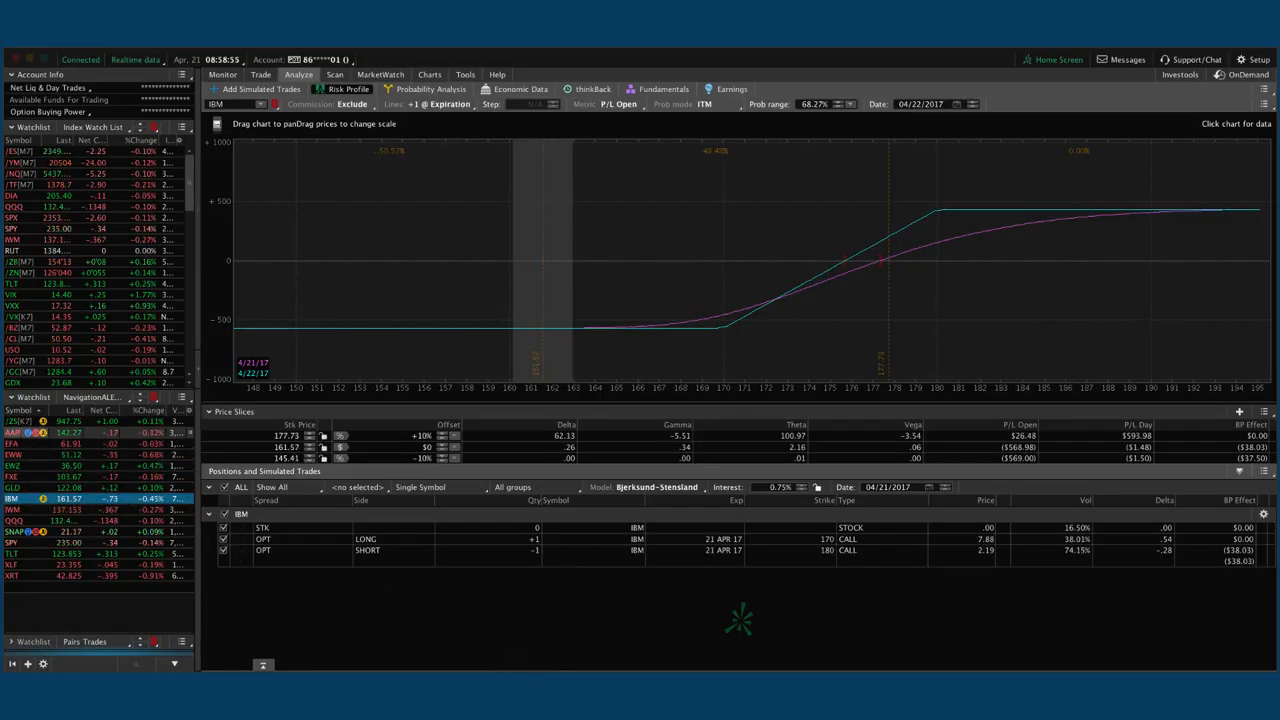
# - Show AAPL's one-year daily chart with the IV rank and percentile study
pyautogui.click(429, 74)
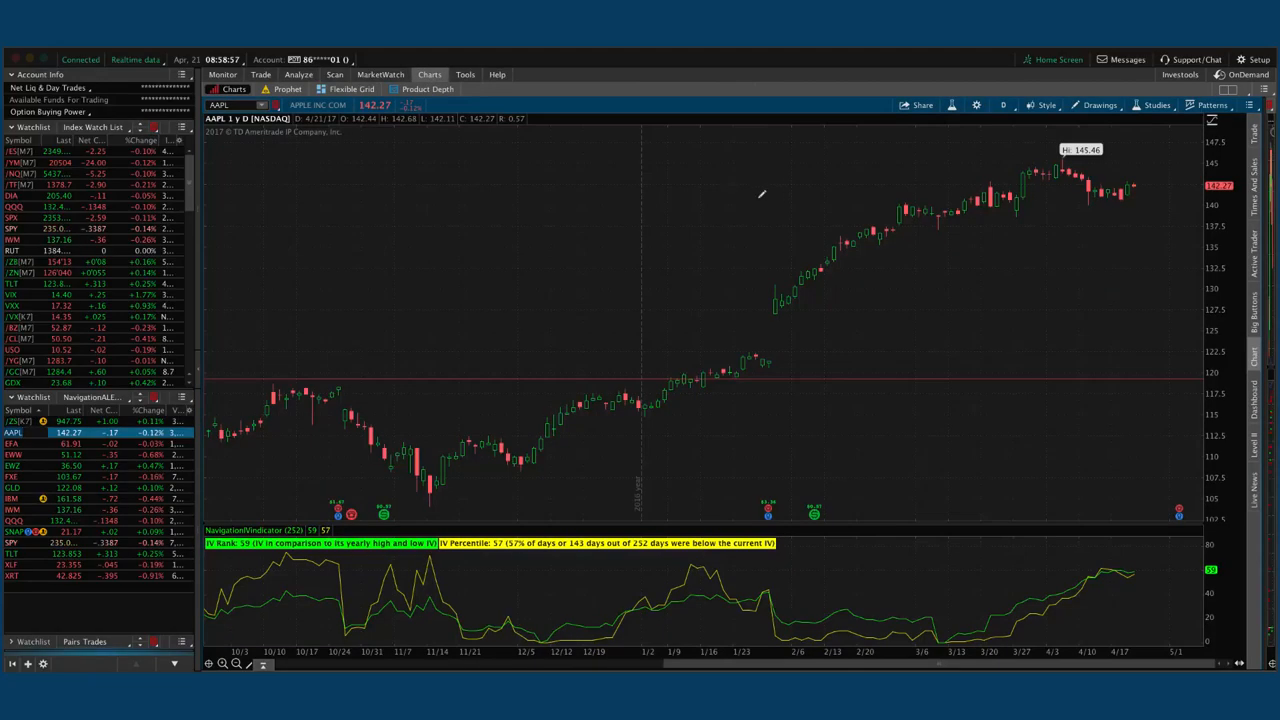
pyautogui.moveTo(1005, 205)
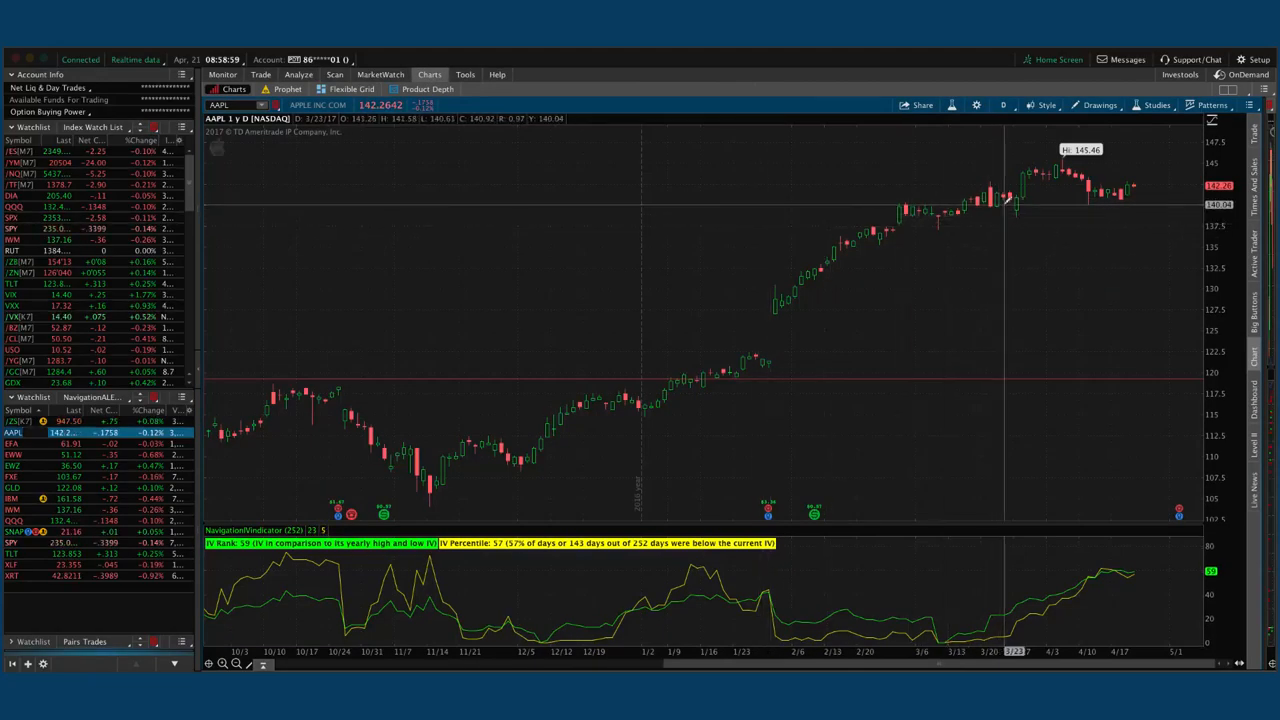
pyautogui.moveTo(1055, 180)
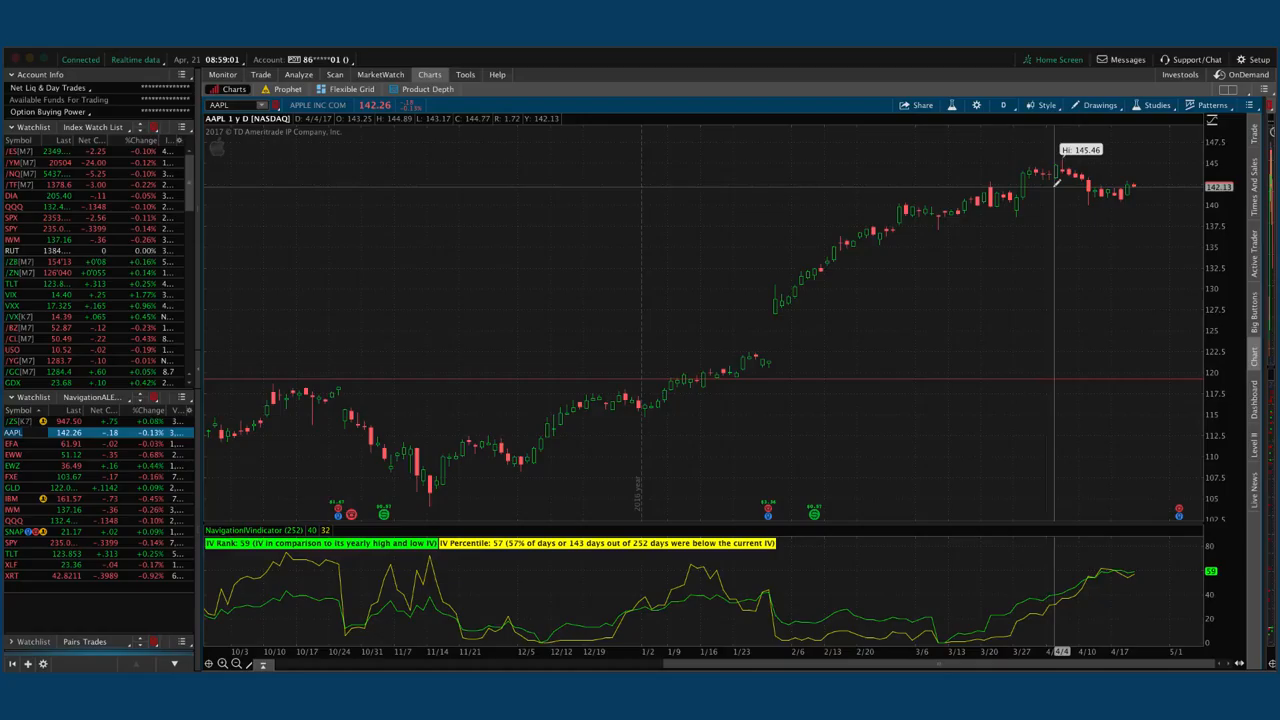
pyautogui.moveTo(1015, 195)
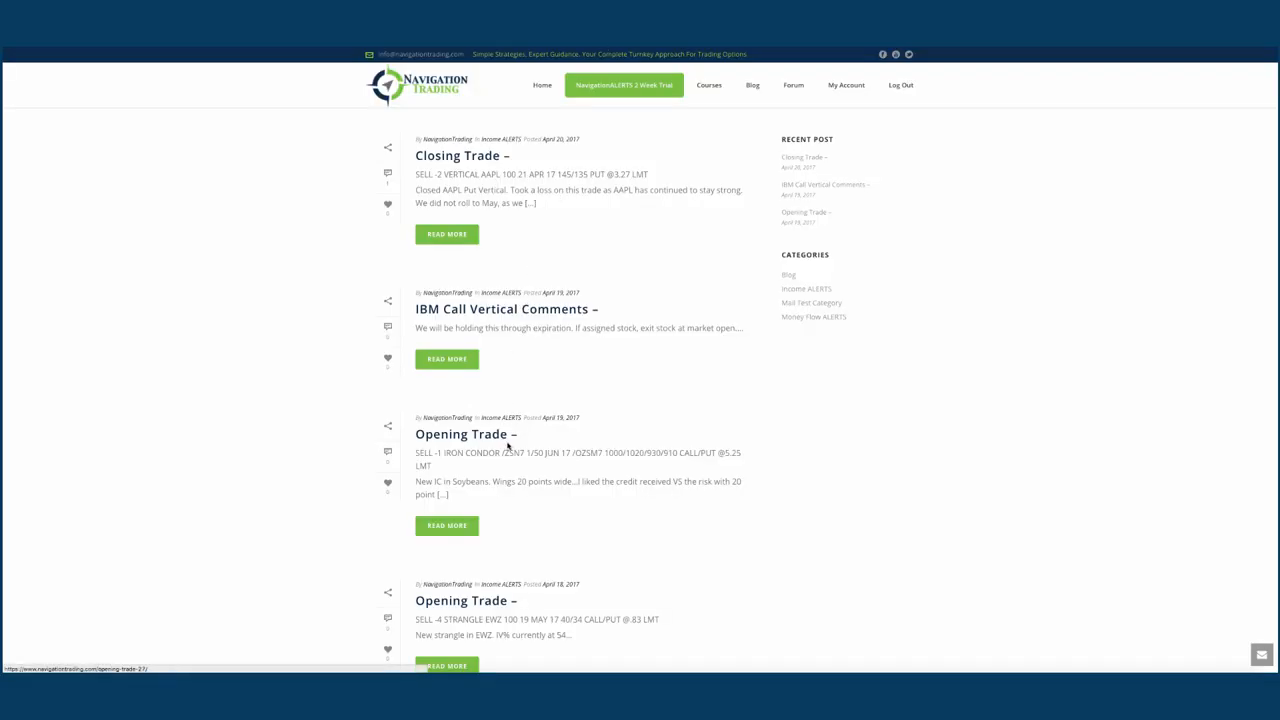
pyautogui.moveTo(511, 505)
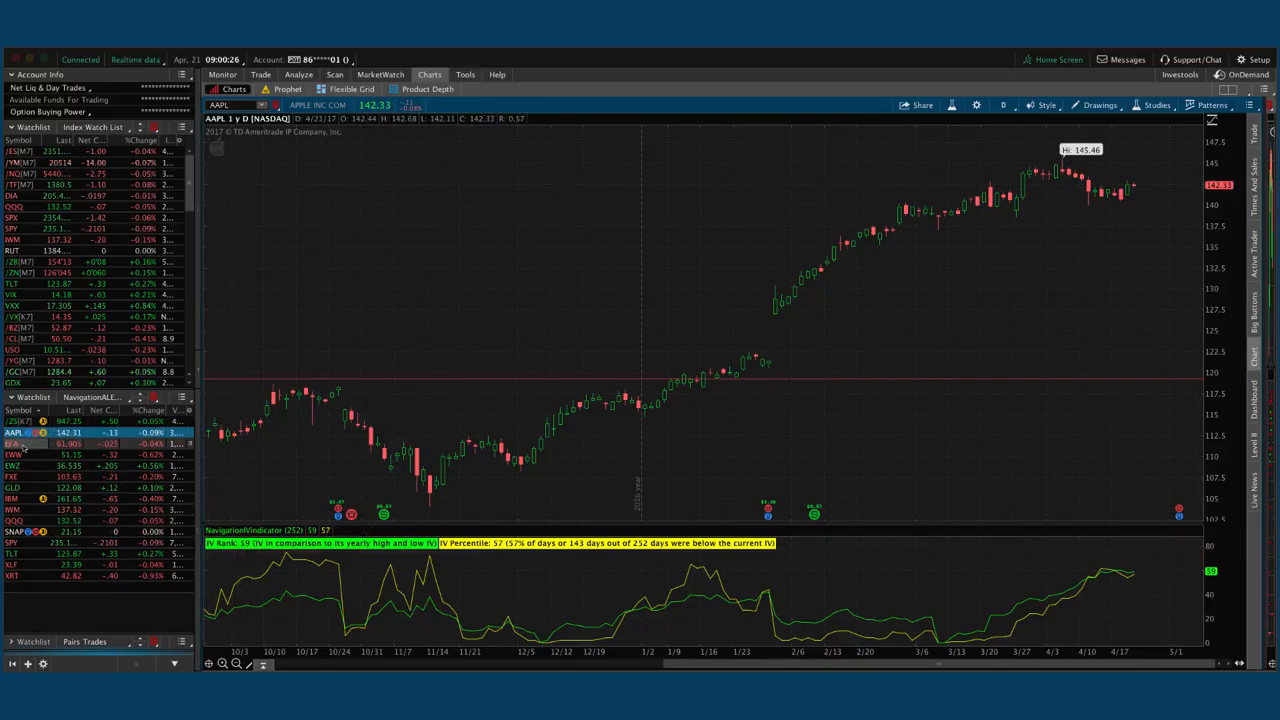
# - Chart EFA, then graph its May 59 put / 64 call short strangle risk profile
pyautogui.click(15, 443)
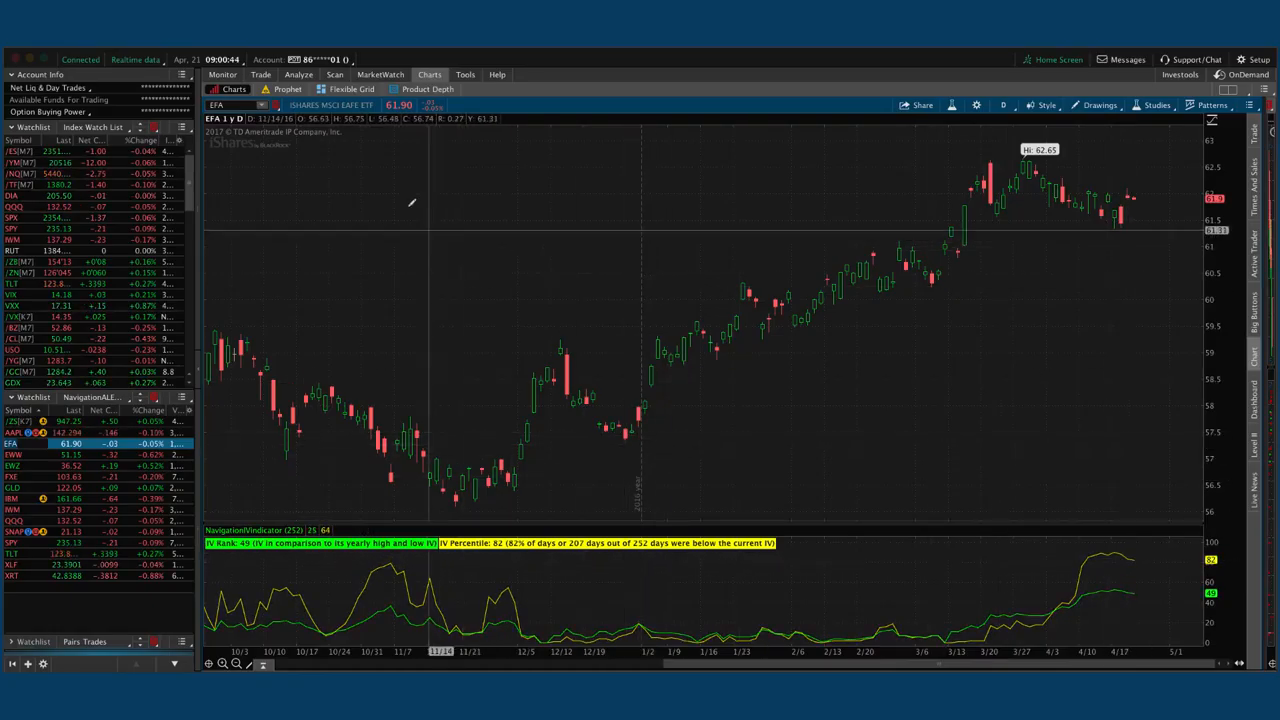
pyautogui.click(298, 74)
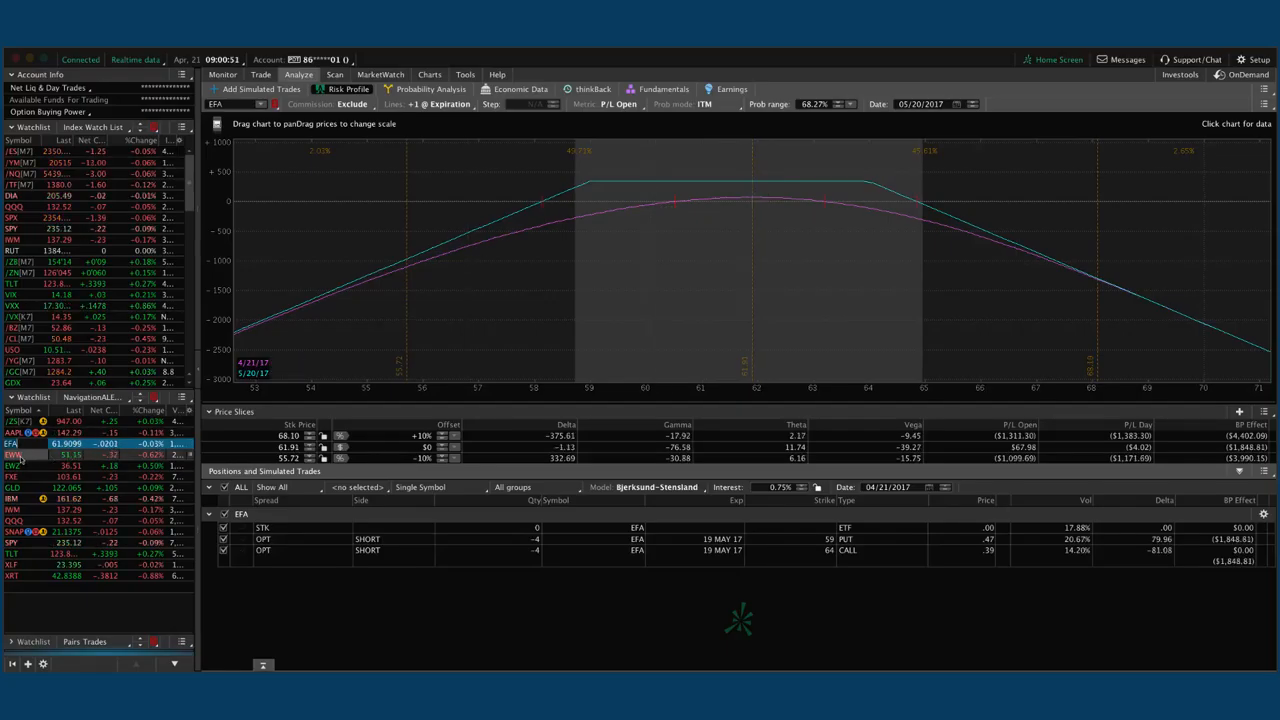
# - Switch the risk profile to EWW and adjust the graph for the May 52 straddle
pyautogui.click(12, 455)
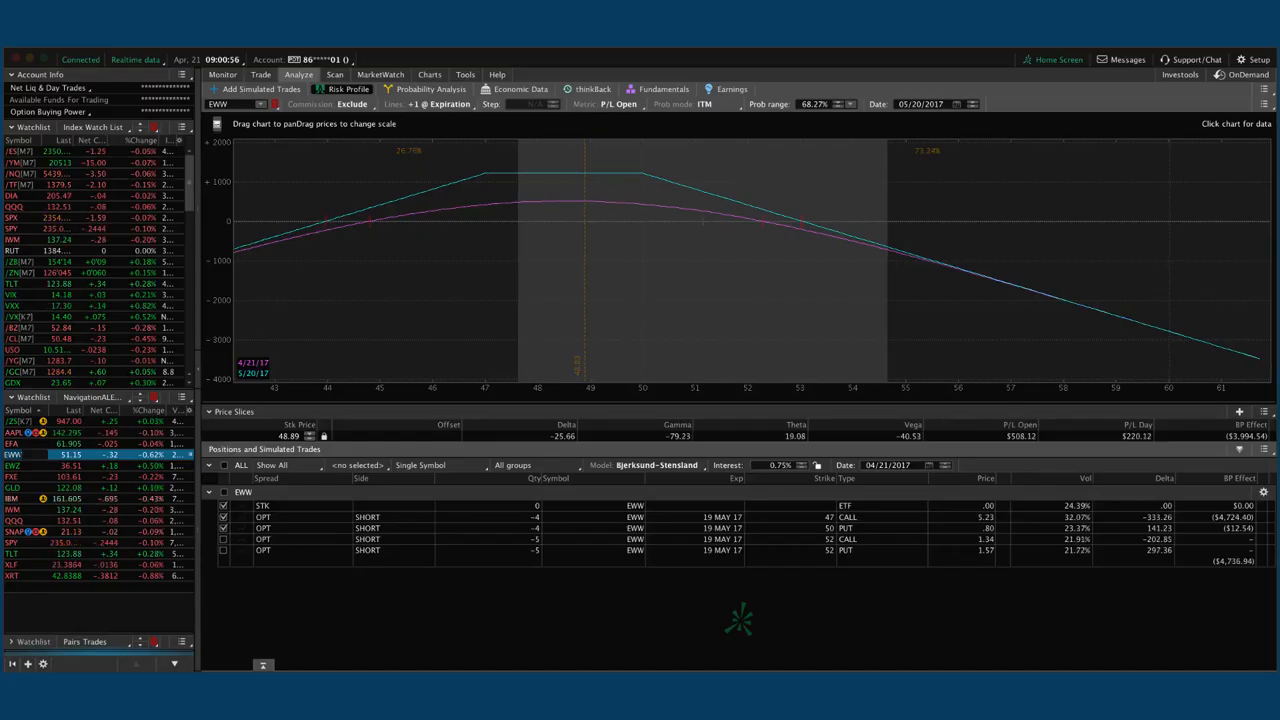
pyautogui.moveTo(706, 290)
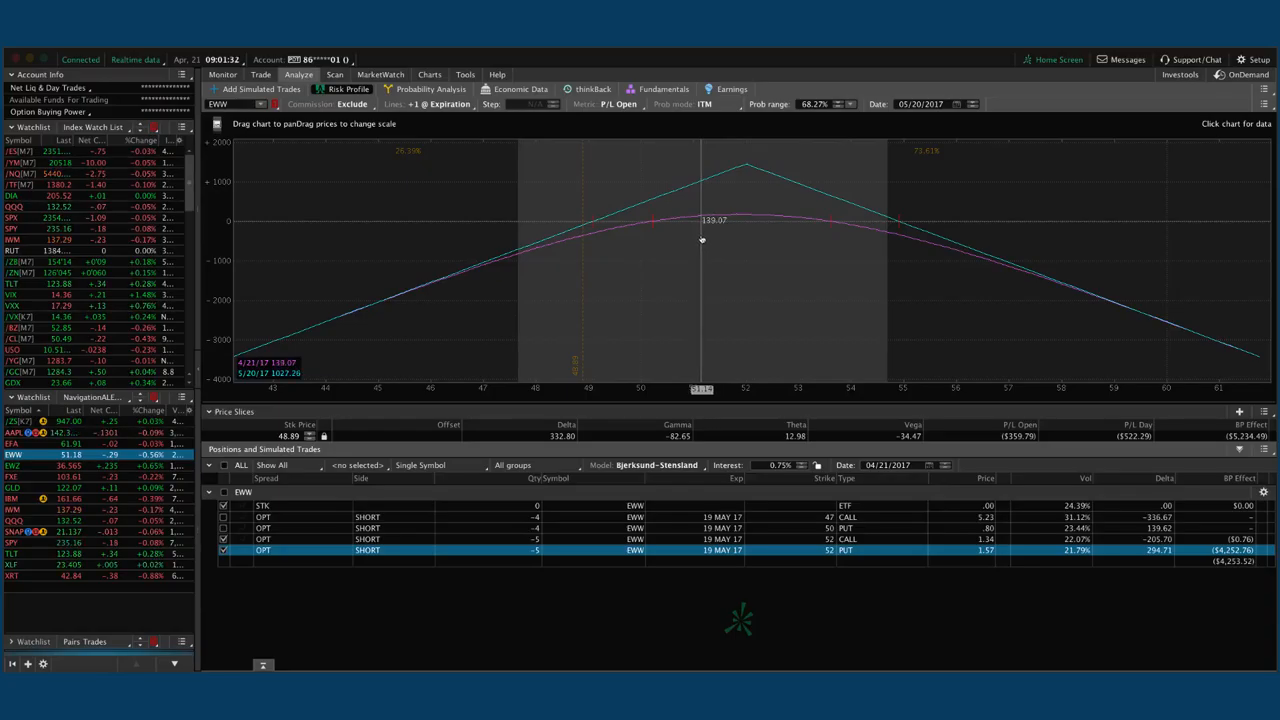
pyautogui.moveTo(702, 240); pyautogui.dragTo(745, 220)
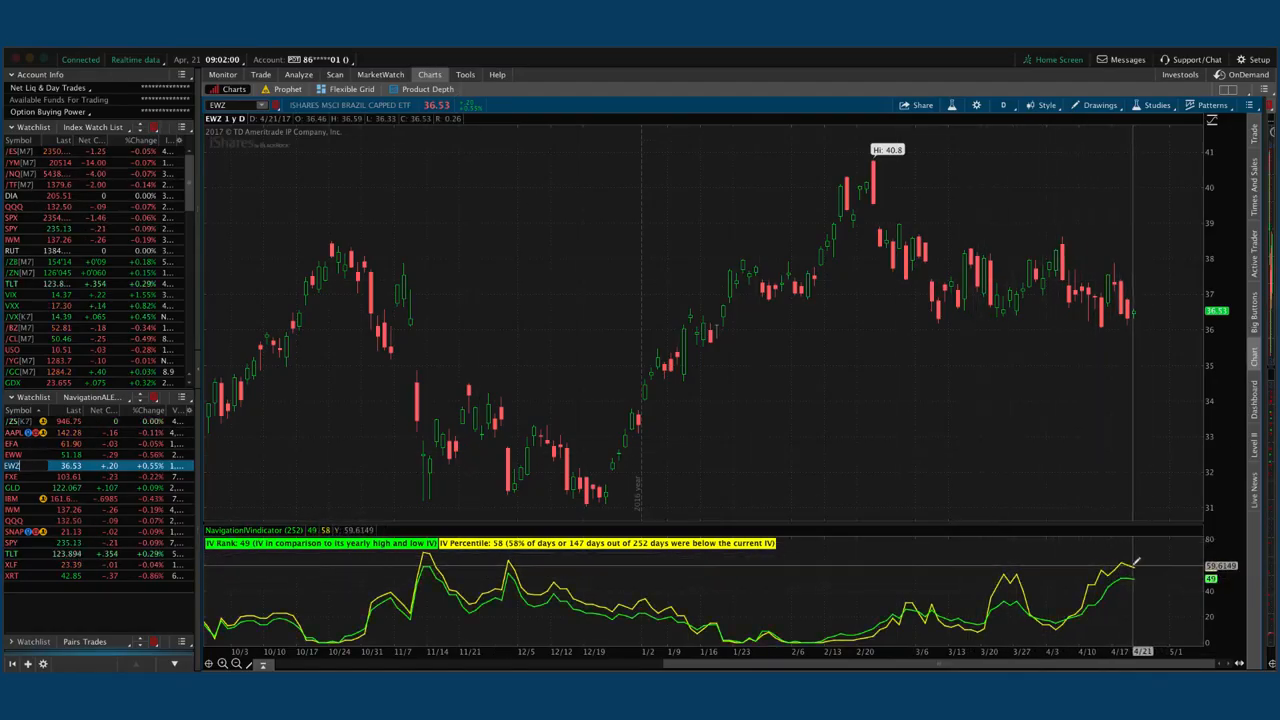
pyautogui.click(298, 74)
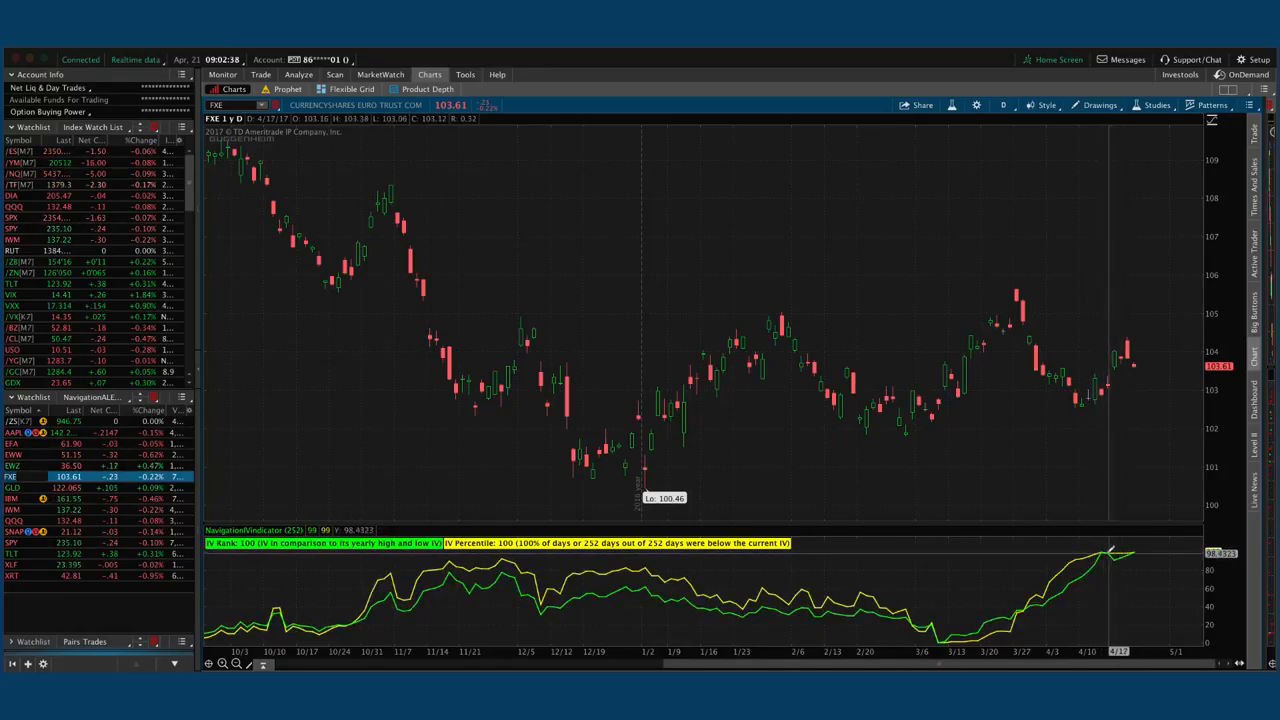
pyautogui.moveTo(625, 375)
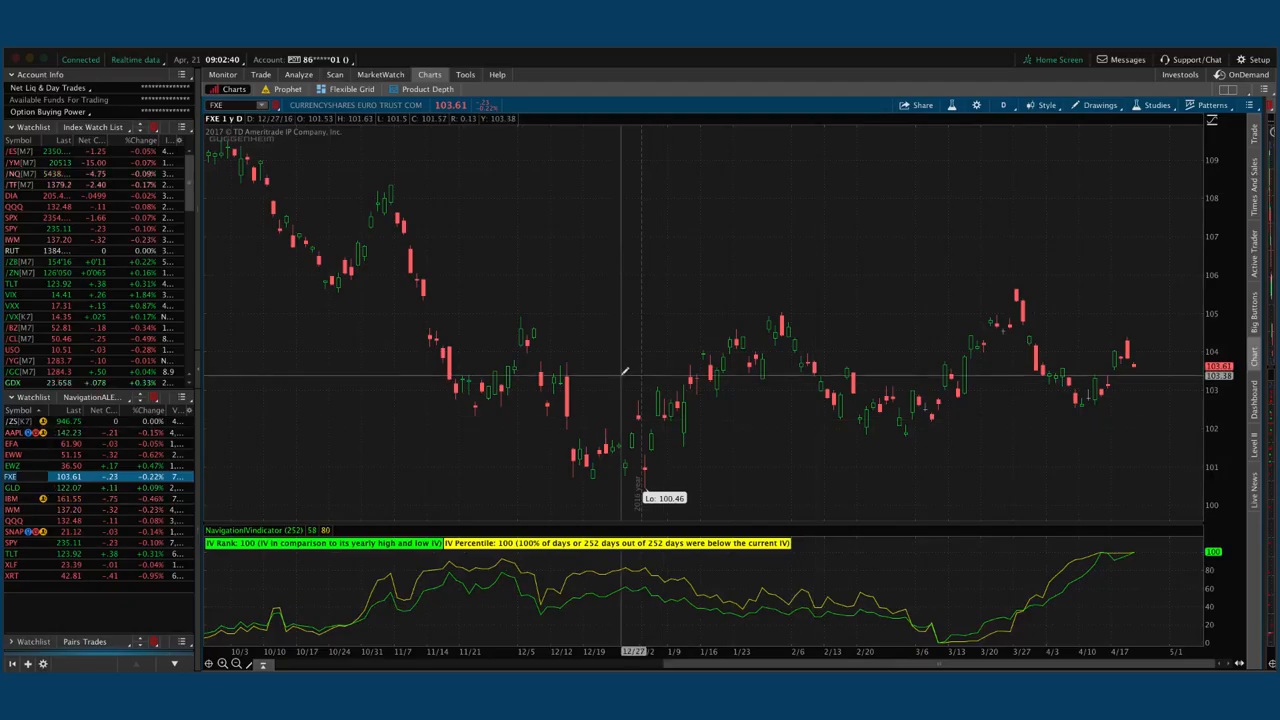
# - Show FXE's May 100 put / 106 call short strangle risk profile
pyautogui.click(298, 74)
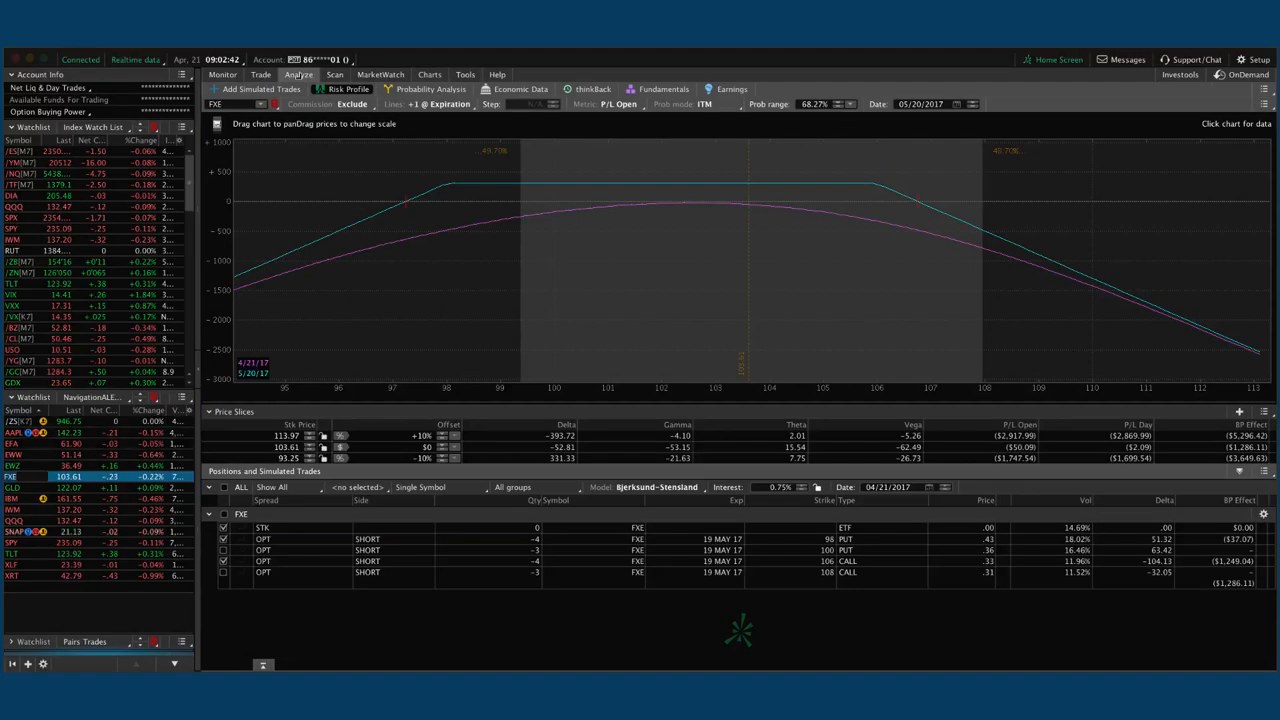
pyautogui.moveTo(748, 213)
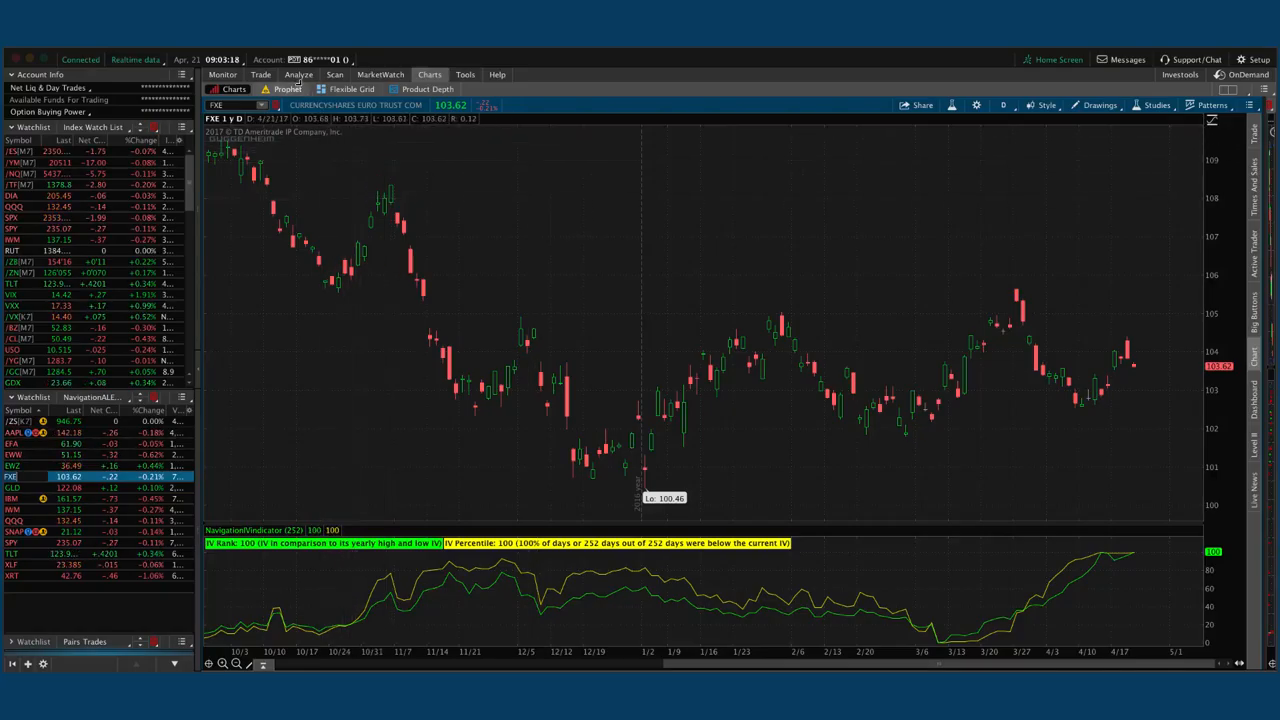
pyautogui.click(298, 74)
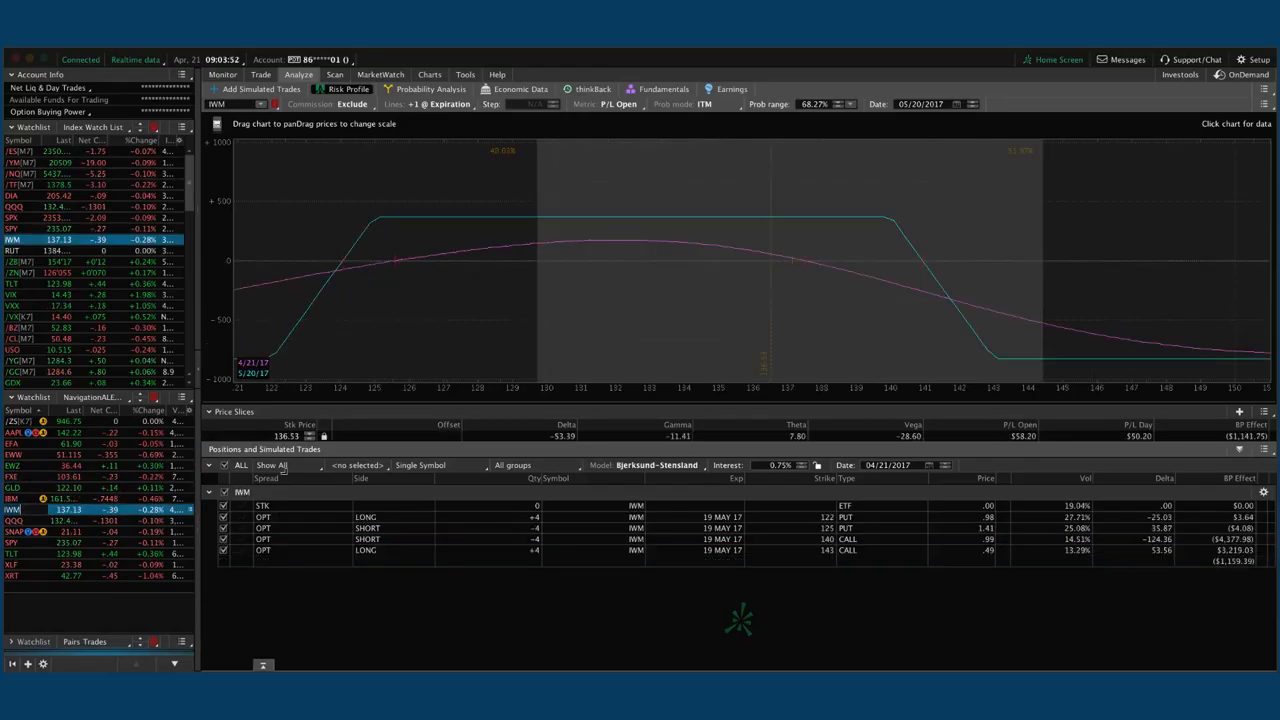
pyautogui.moveTo(790, 285)
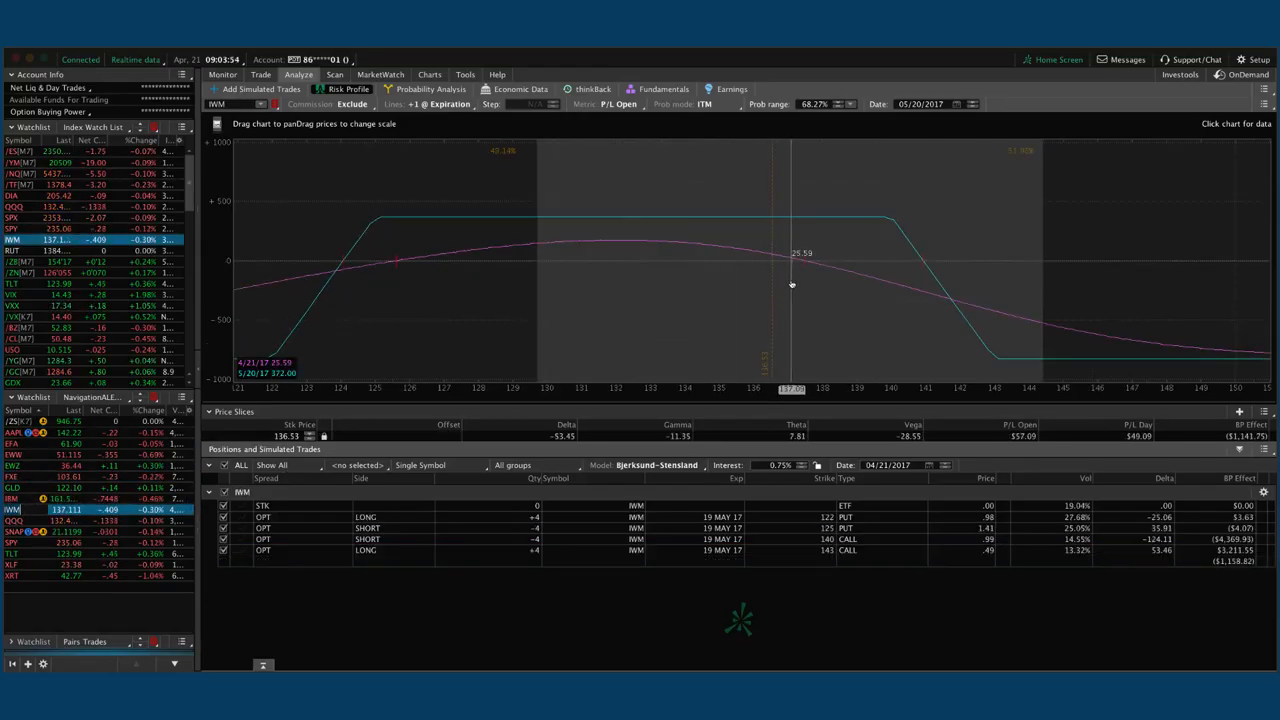
# - Read IWM iron condor P/L values, then graph SNAP's May 23 short straddle
pyautogui.moveTo(790, 285); pyautogui.dragTo(650, 282)
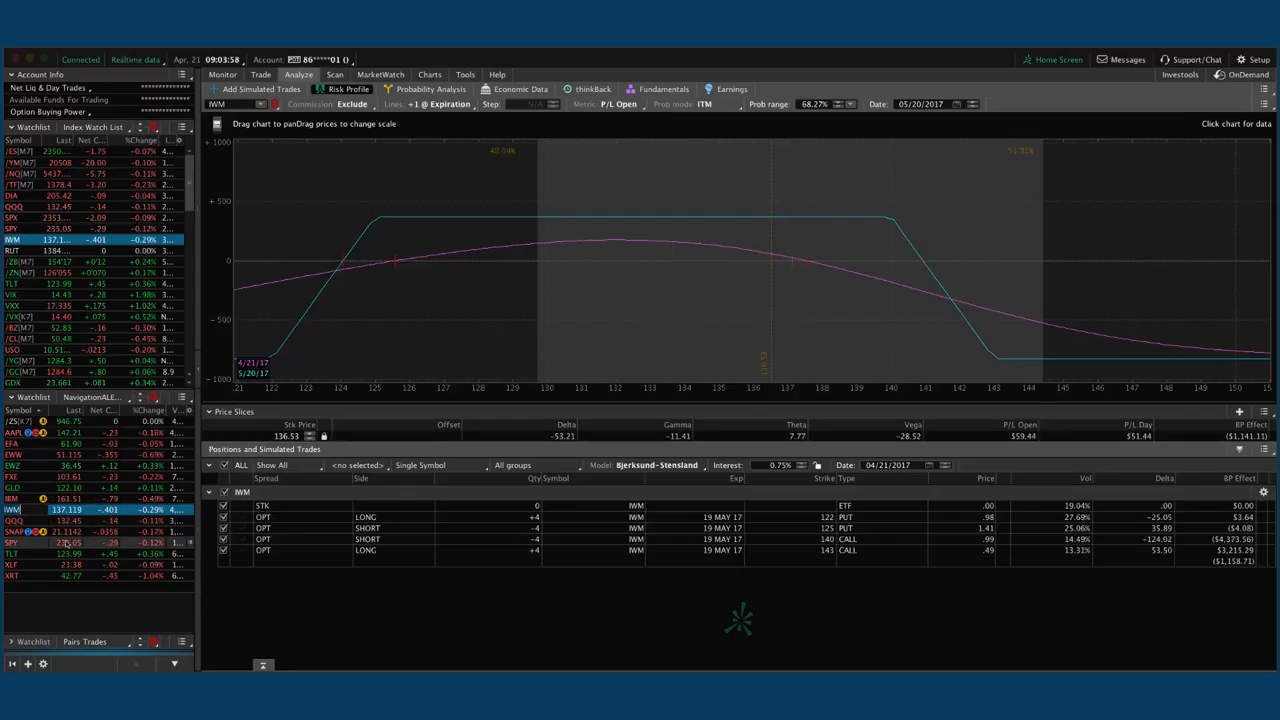
pyautogui.click(15, 207)
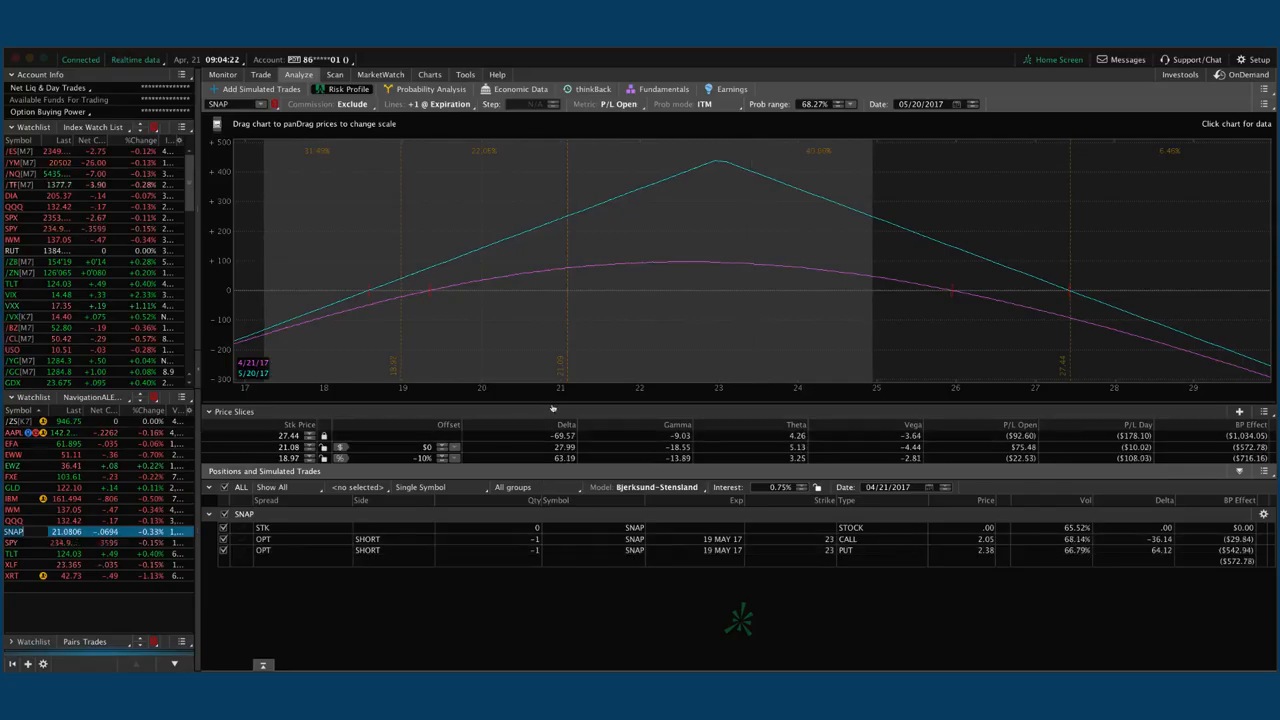
pyautogui.moveTo(568, 308)
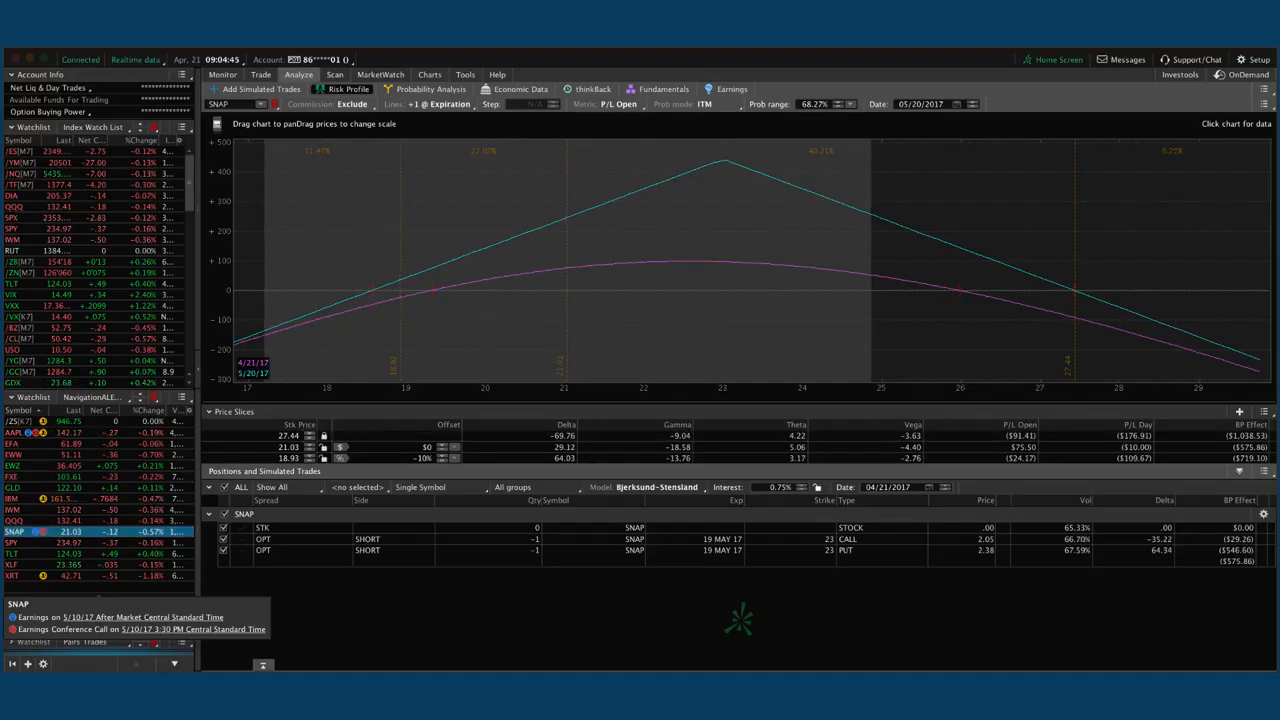
# - Show SNAP's one-year daily chart, with IV rank and percentile reading N/A
pyautogui.click(429, 74)
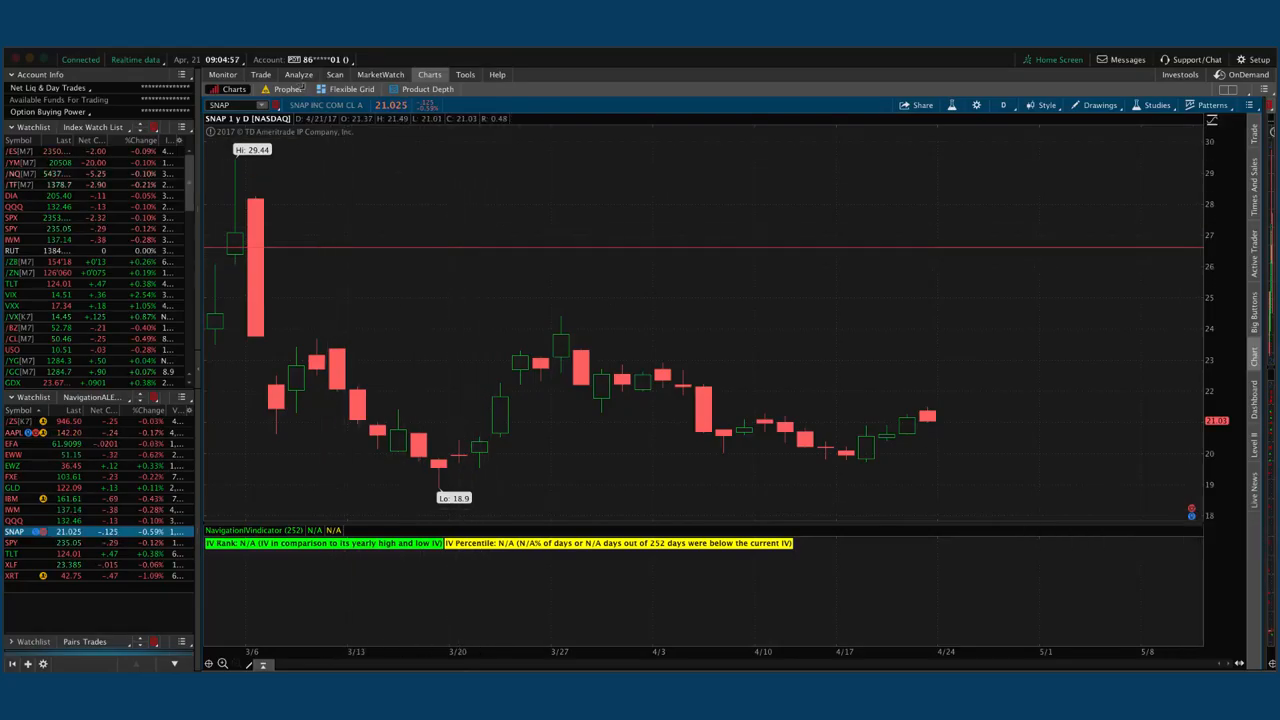
# - Return to the Risk Profile analysis for SPY's May iron condor
pyautogui.click(298, 74)
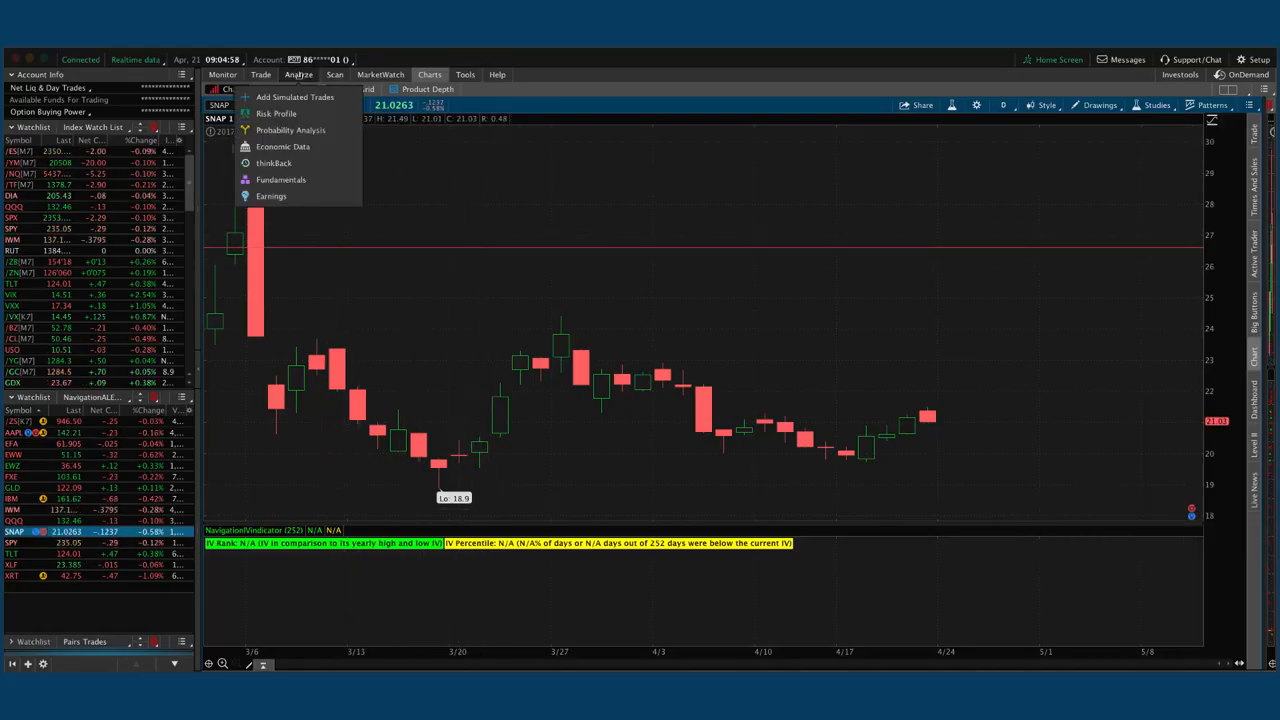
pyautogui.click(277, 113)
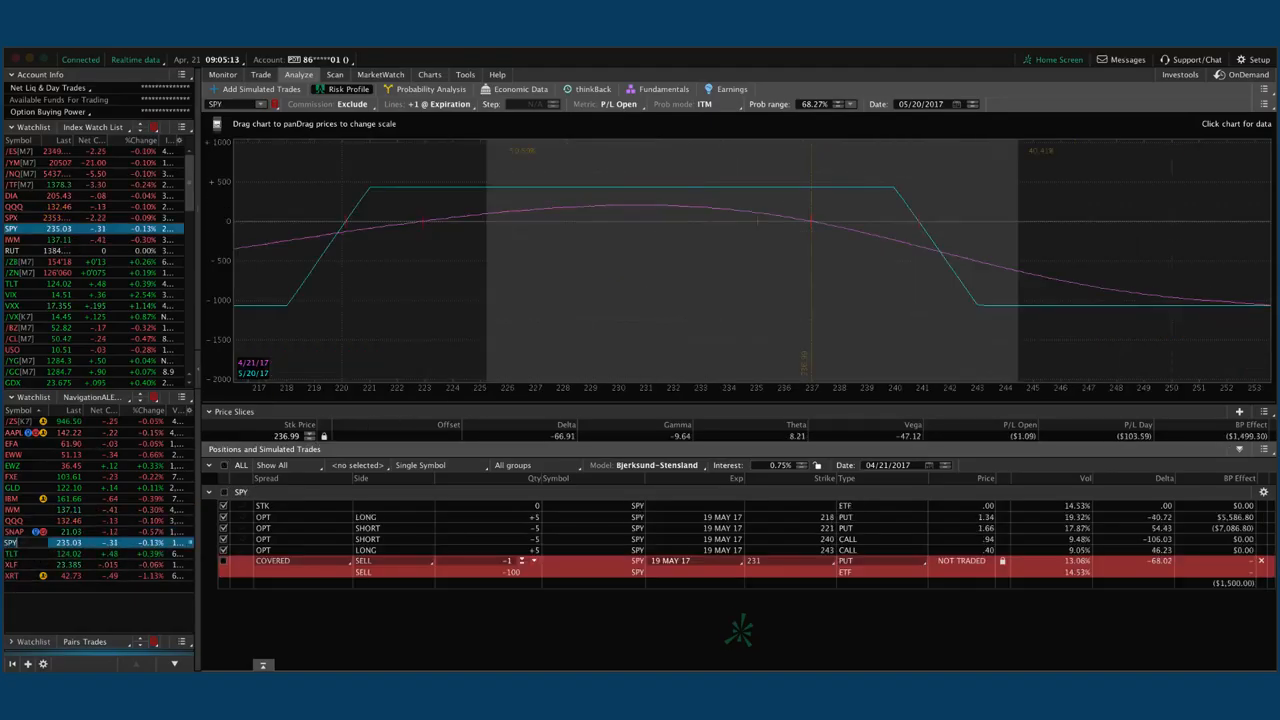
pyautogui.moveTo(759, 311)
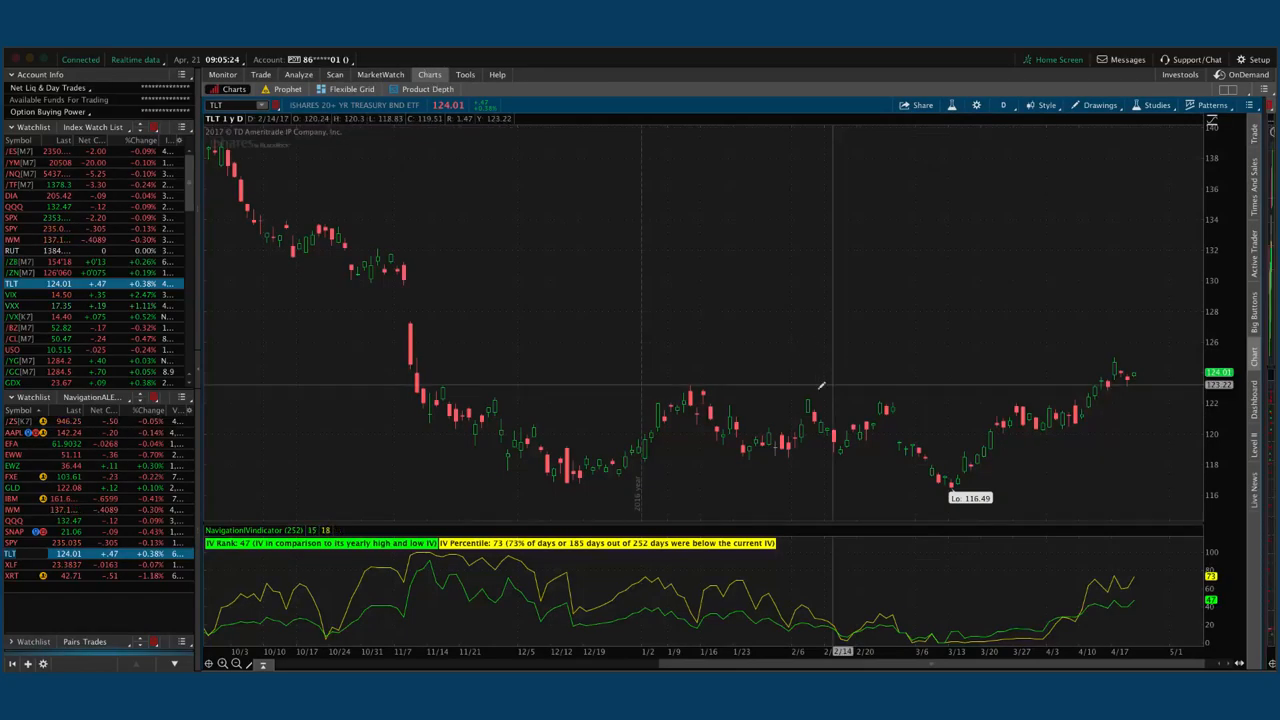
pyautogui.moveTo(1140, 575)
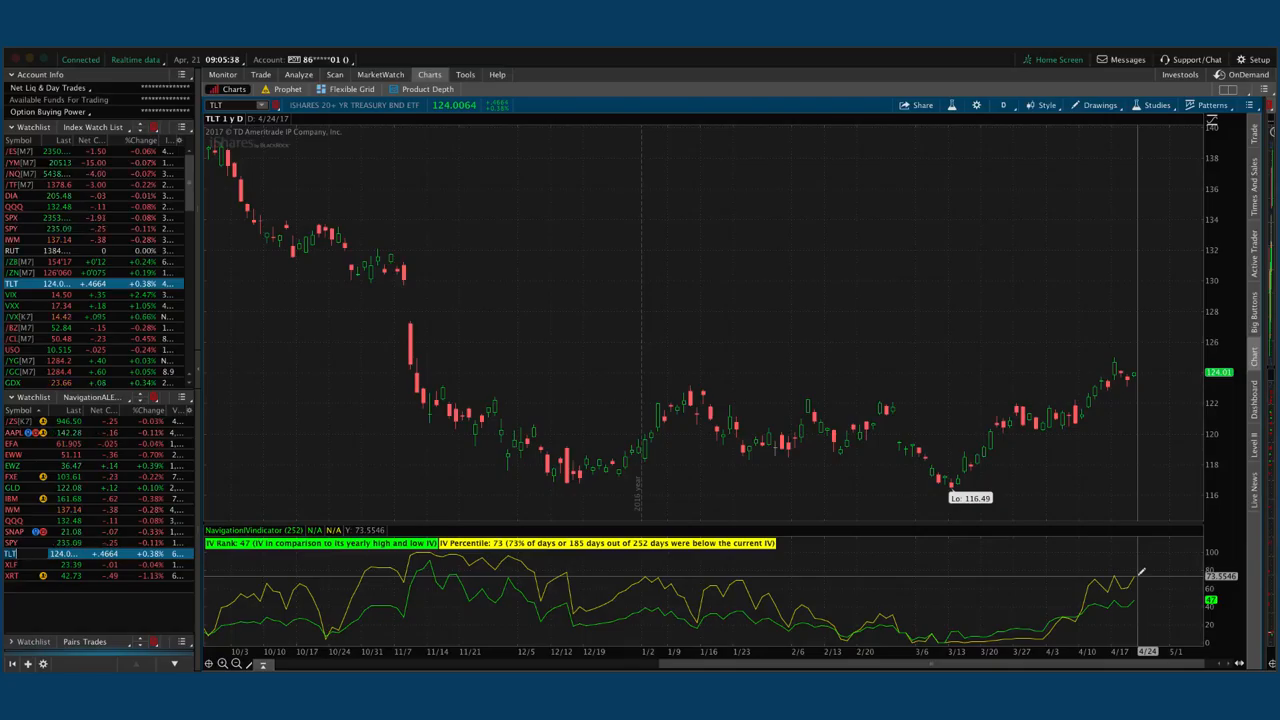
pyautogui.moveTo(508, 555)
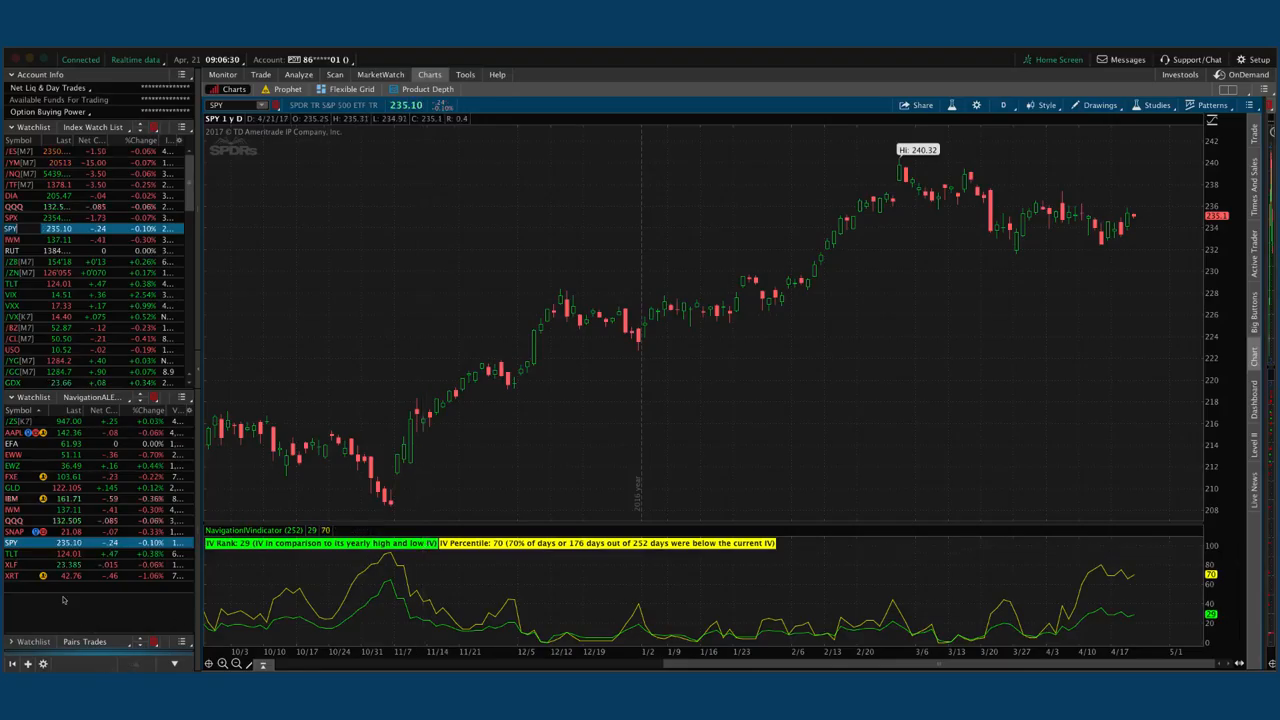
# - Pull up XLF's one-year daily chart showing IV rank 31 and IV percentile 58
pyautogui.click(12, 564)
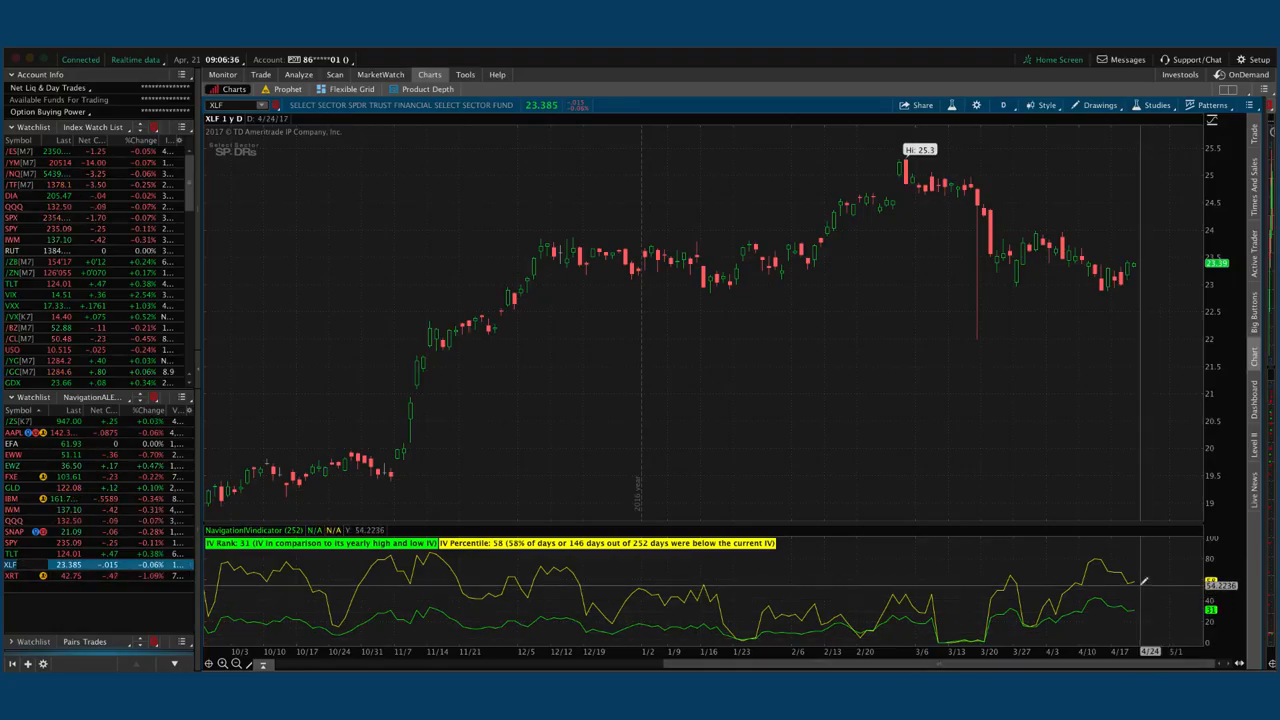
# - View XLF's May 23 straddle risk profile, then load the XRT May 41/42 strangle
pyautogui.click(298, 74)
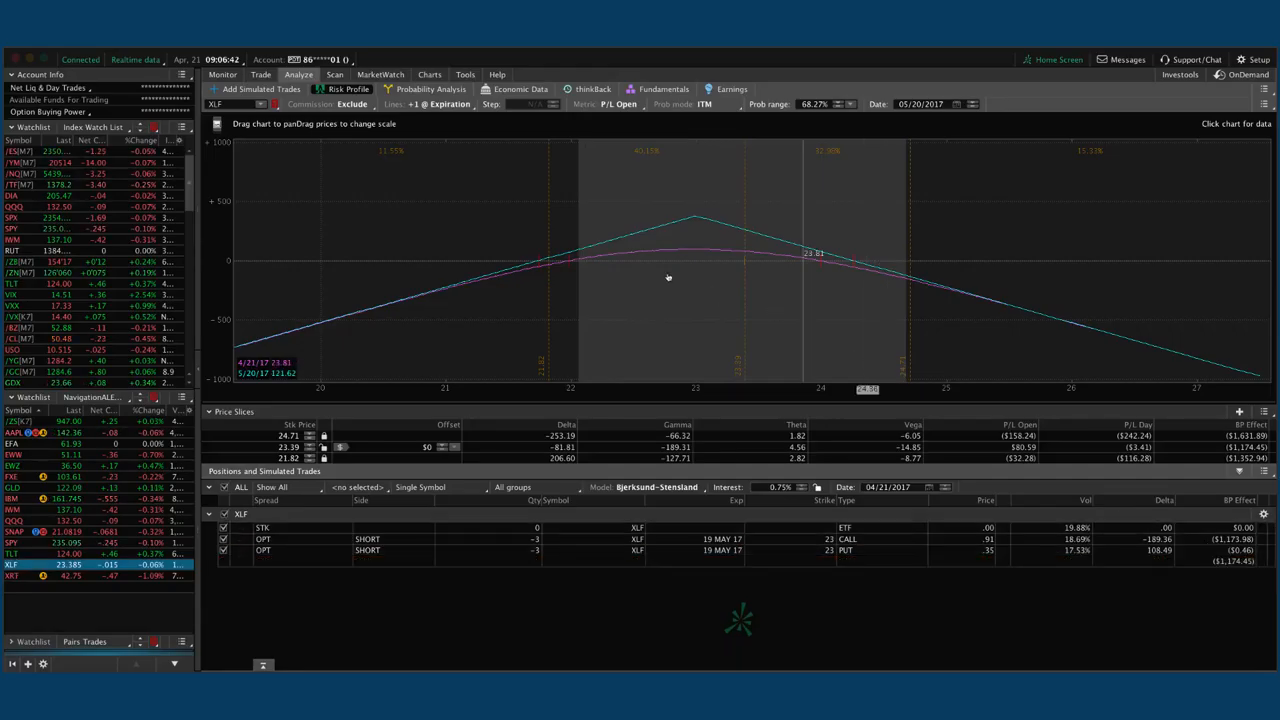
pyautogui.moveTo(695, 261)
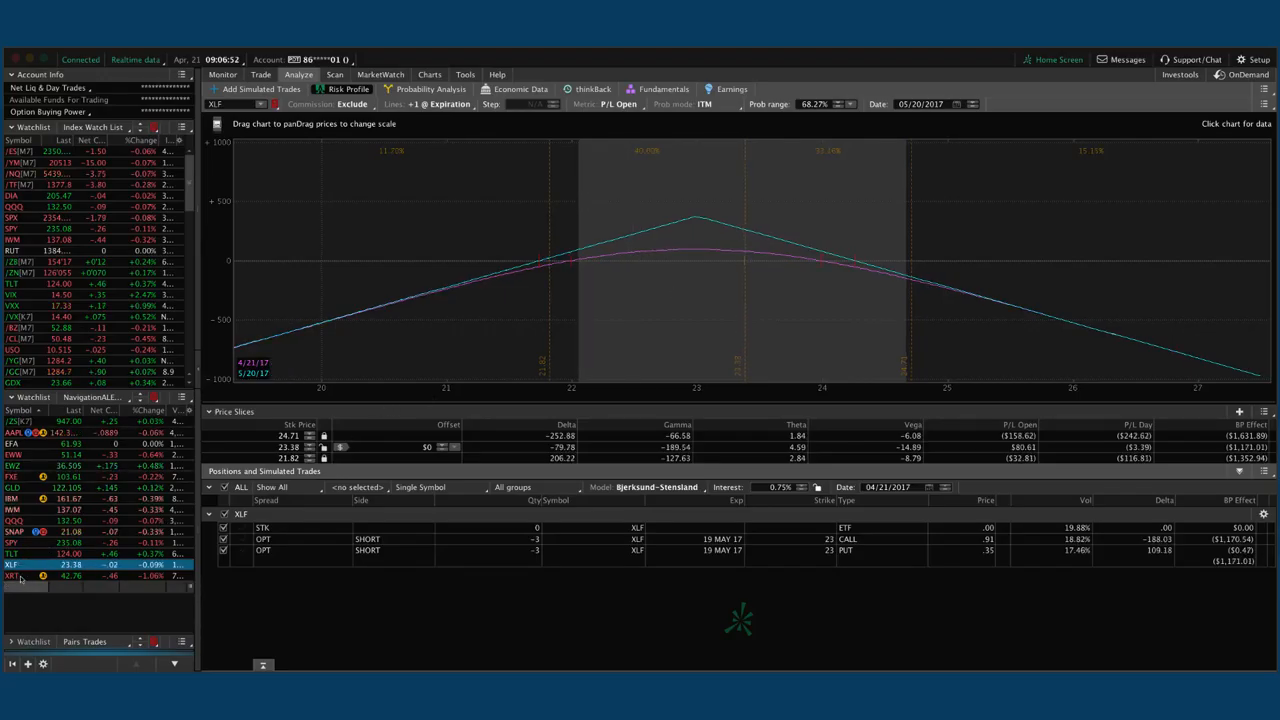
pyautogui.click(12, 577)
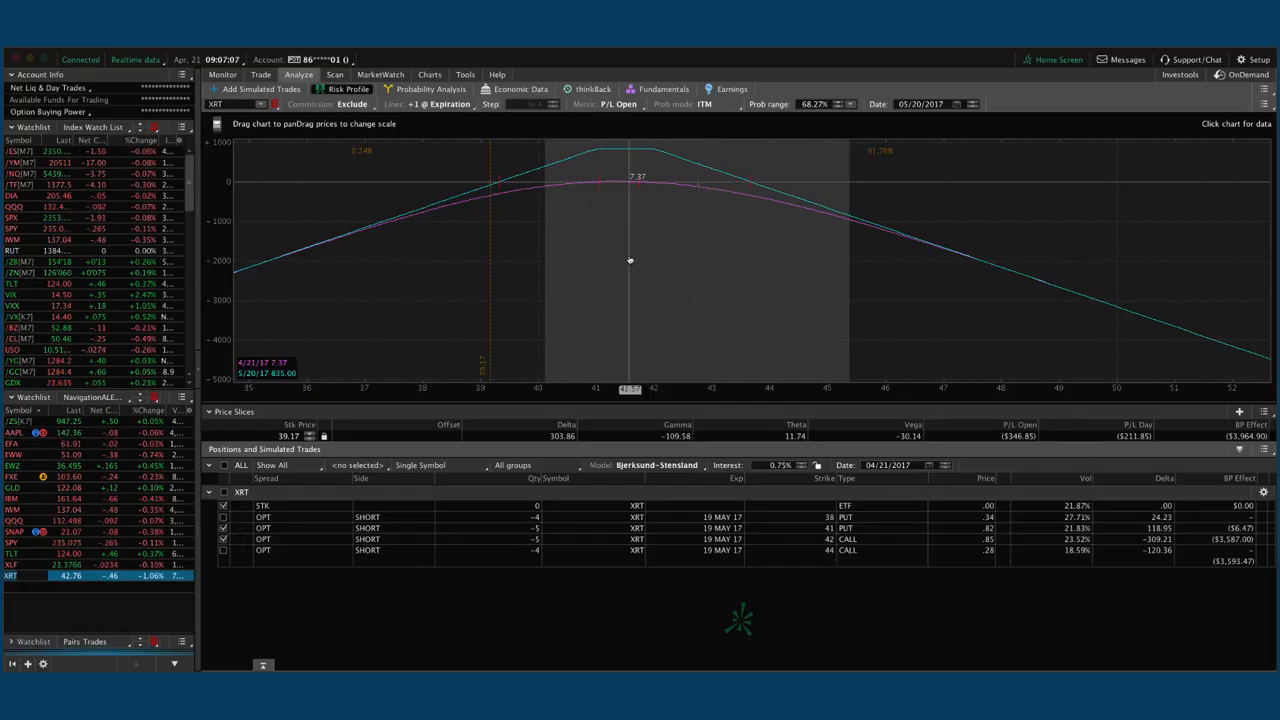
# - Check XRT's price chart at IV rank 54, then return to its risk profile
pyautogui.click(429, 74)
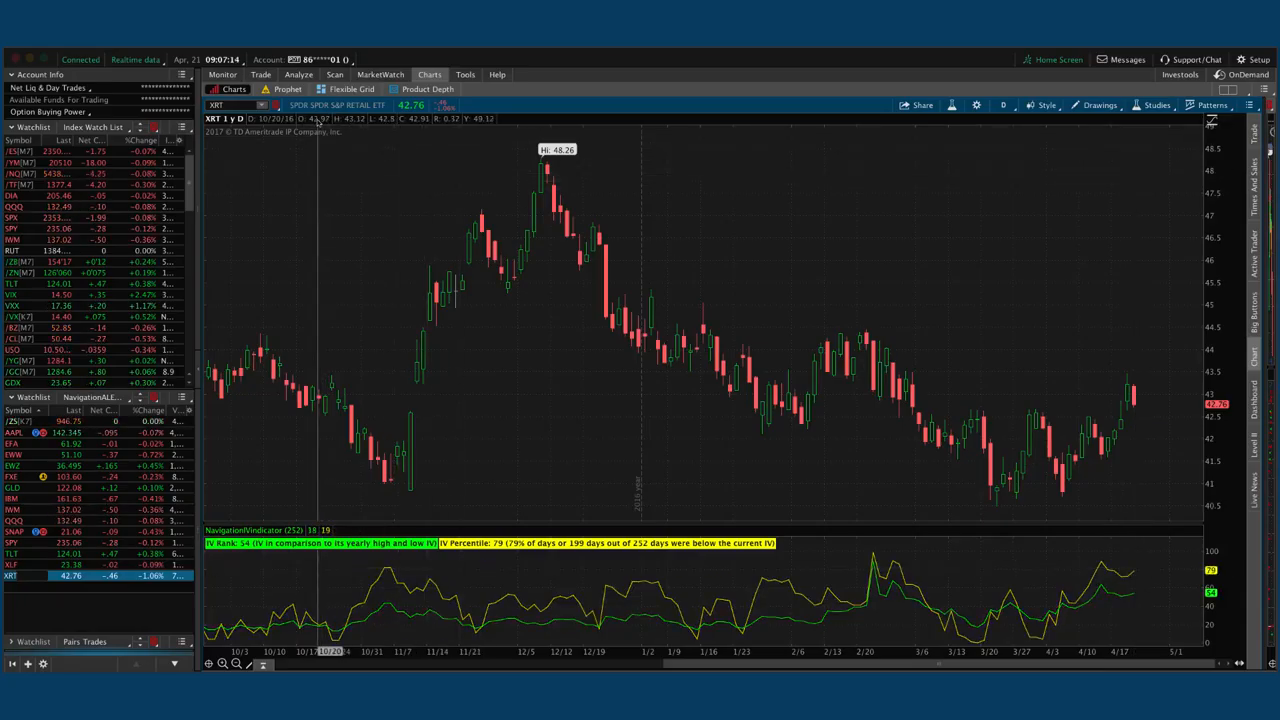
pyautogui.click(298, 74)
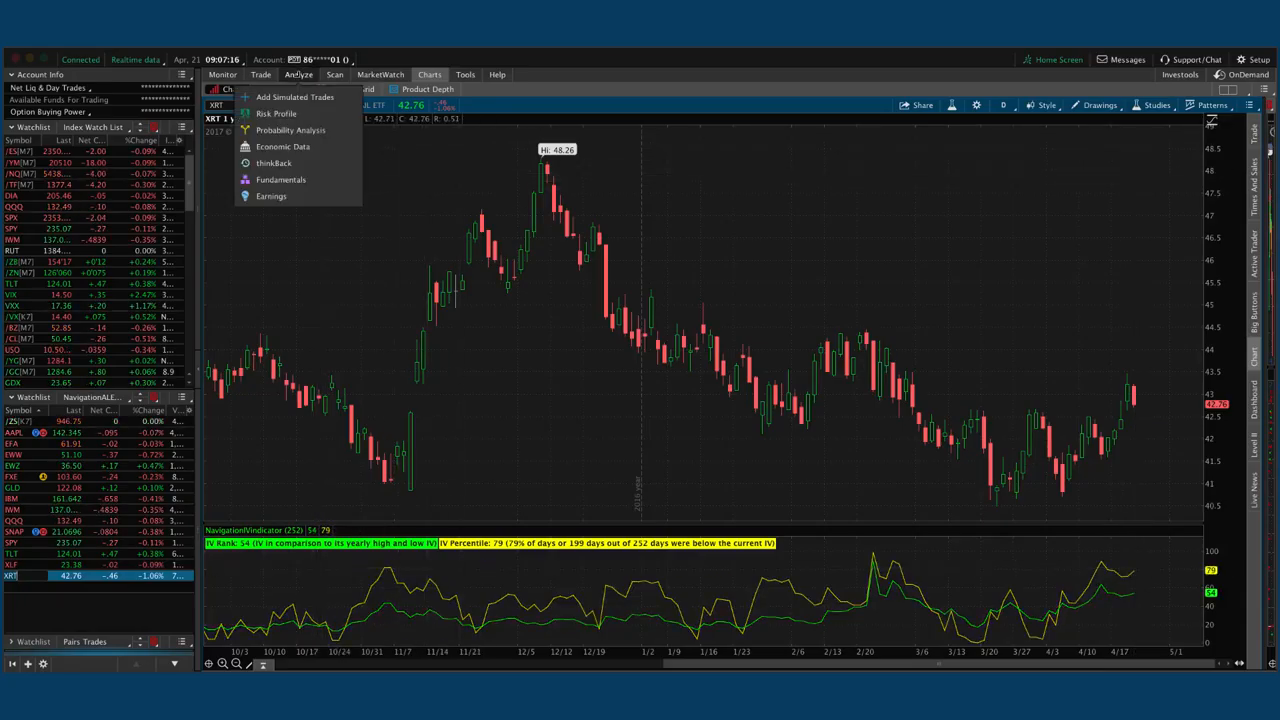
pyautogui.click(277, 113)
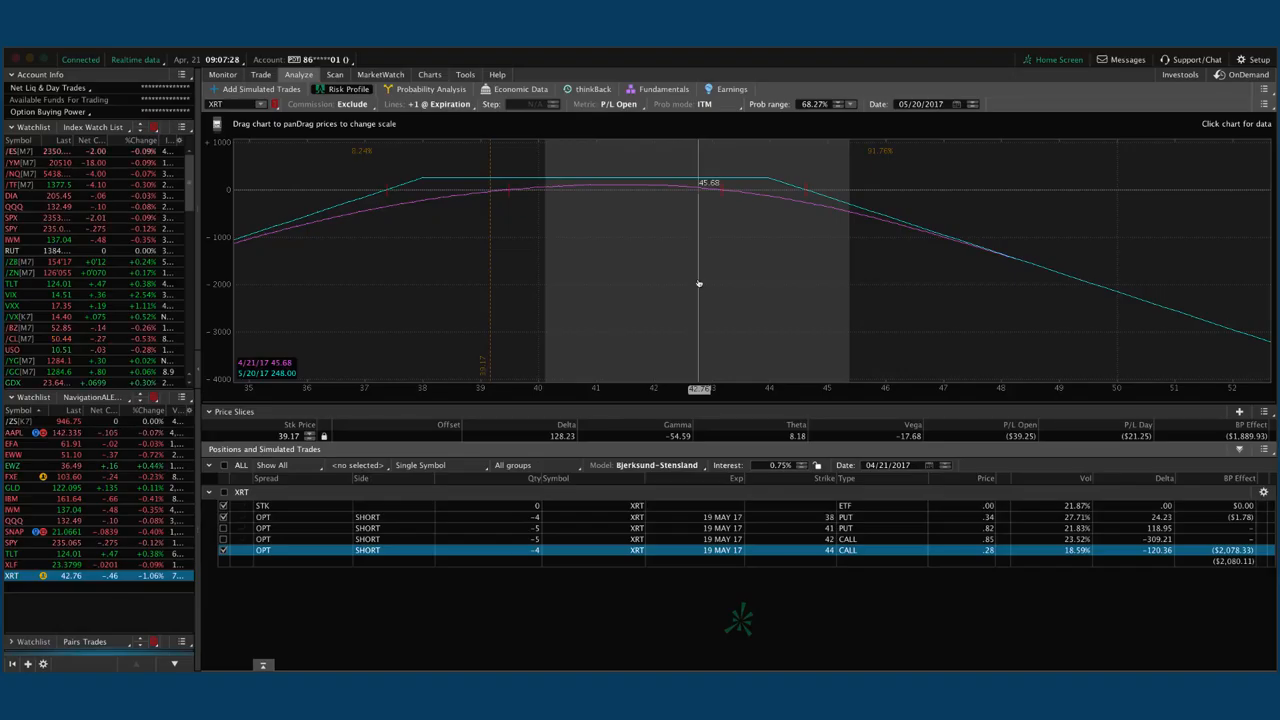
pyautogui.moveTo(613, 285)
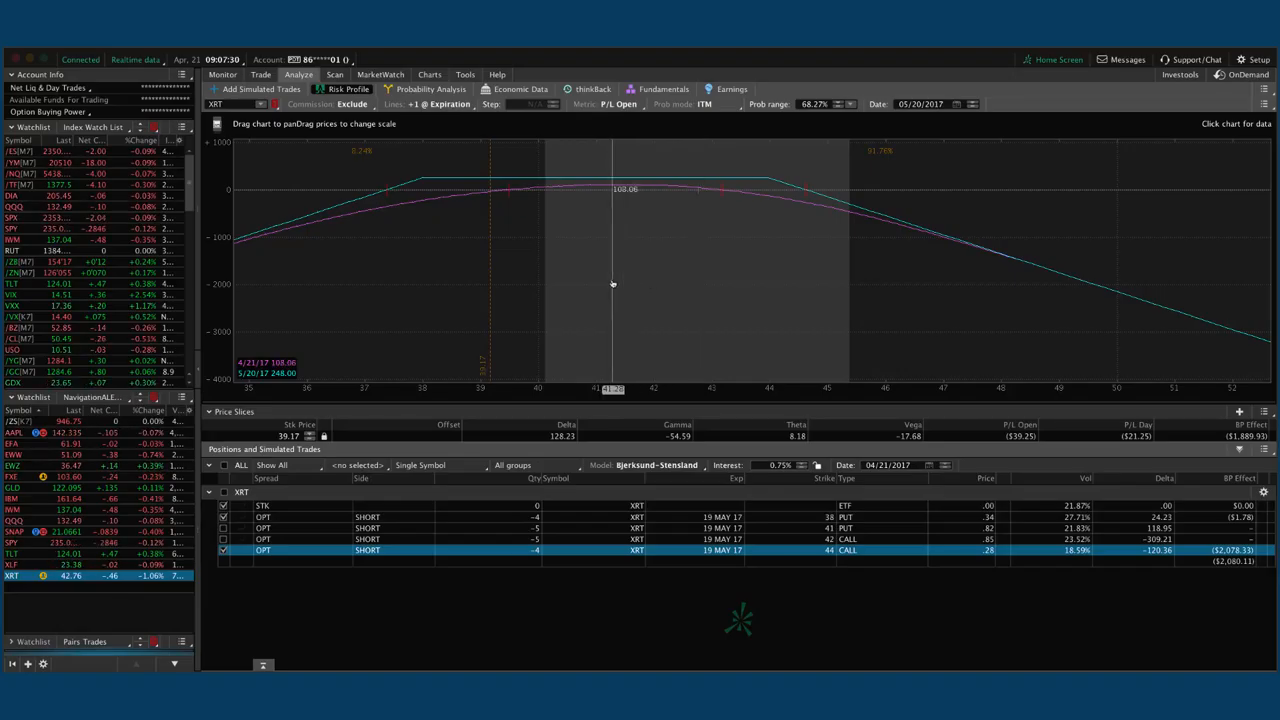